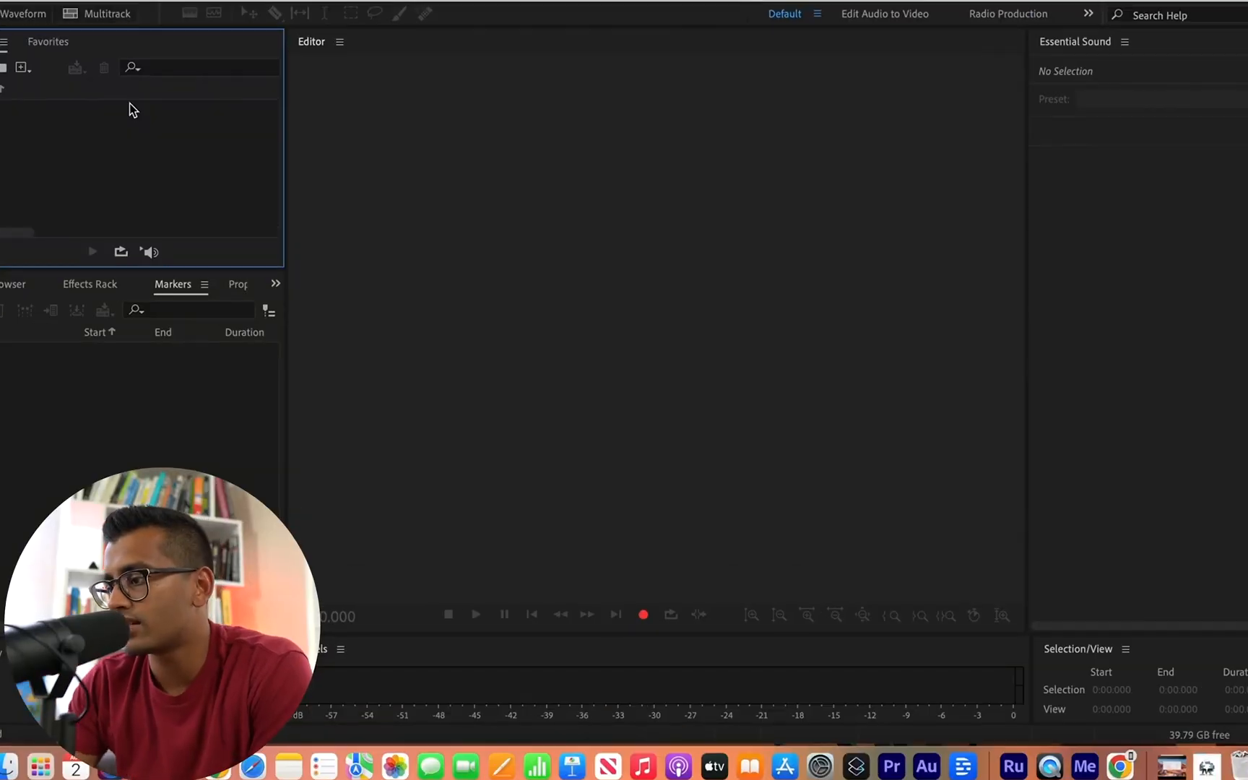
pyautogui.moveTo(602, 652)
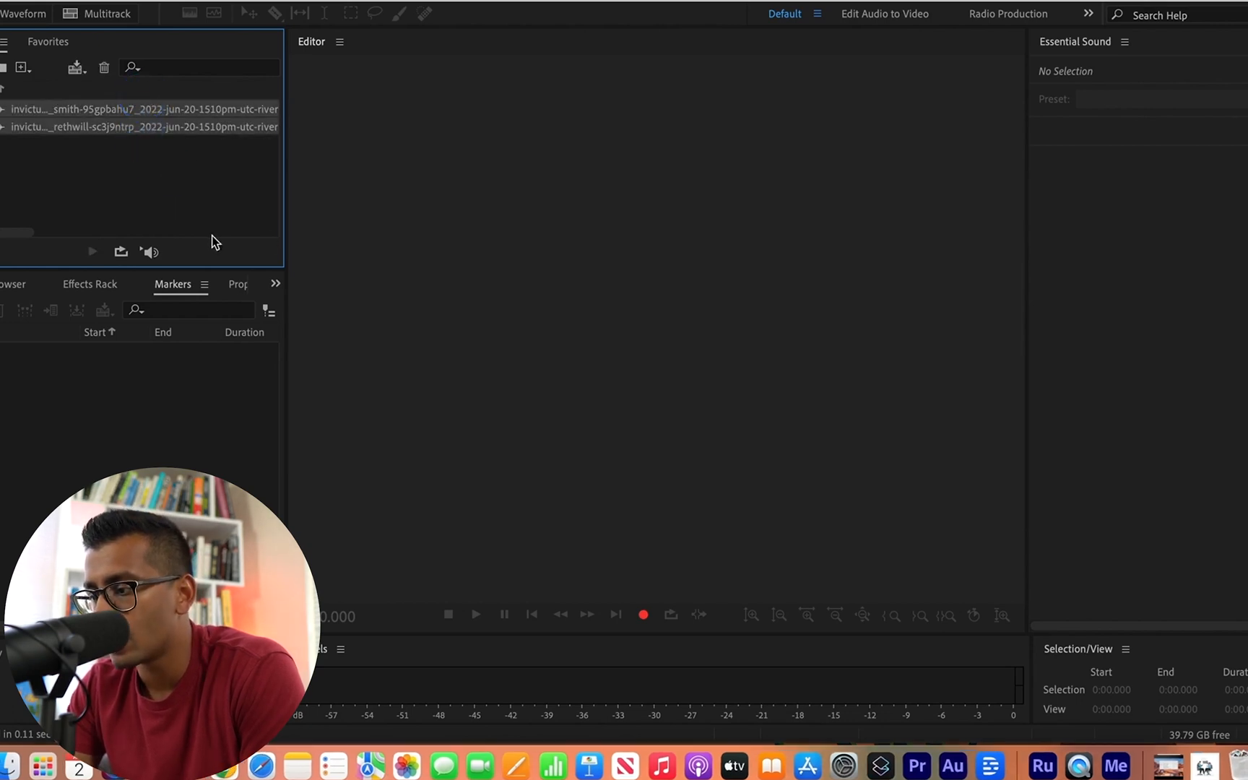
# Create a new multitrack session named 'Test 3' holding the two imported recordings
pyautogui.click(104, 13)
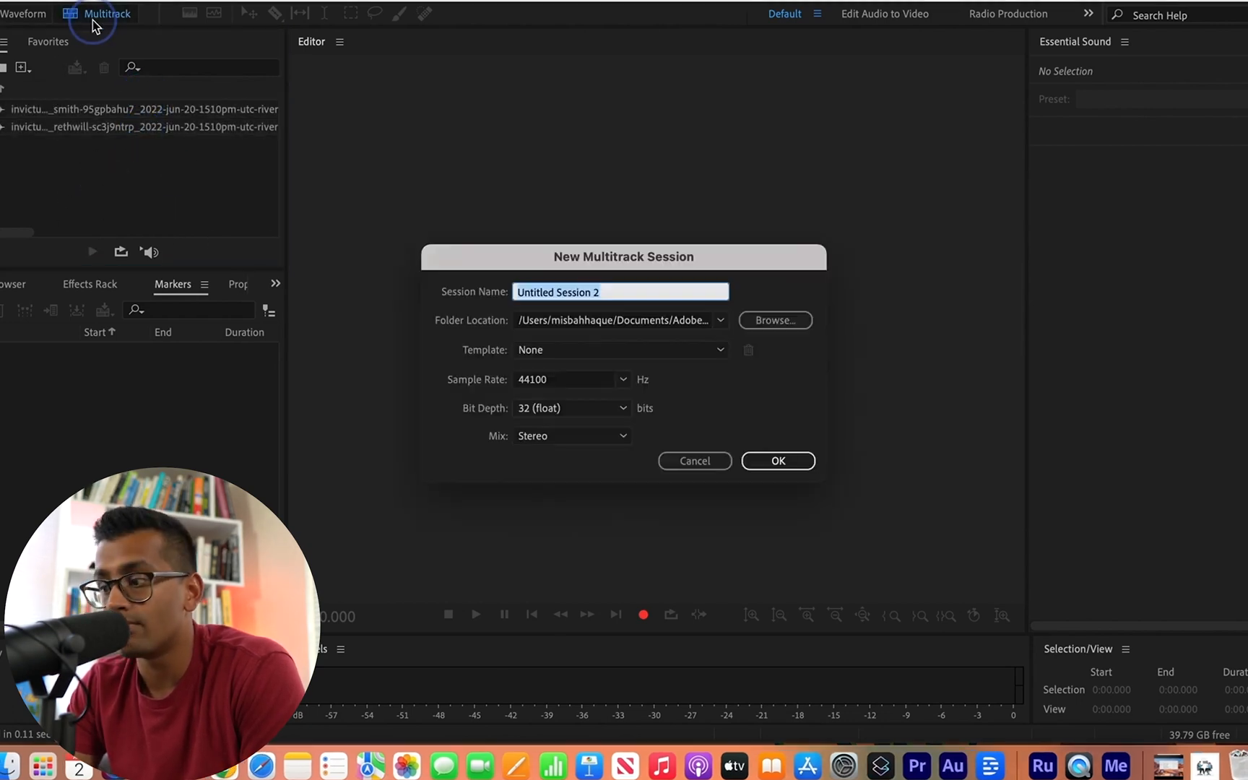
pyautogui.write('T')
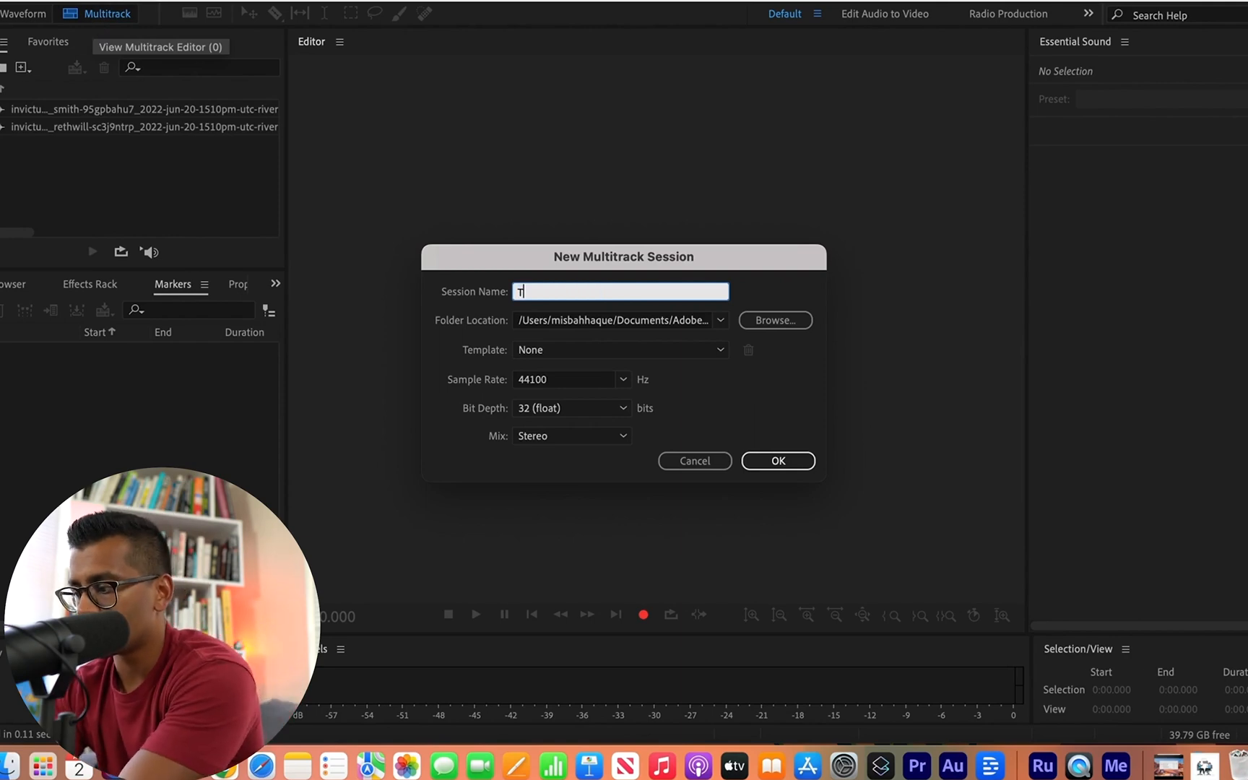
pyautogui.write('Test 3')
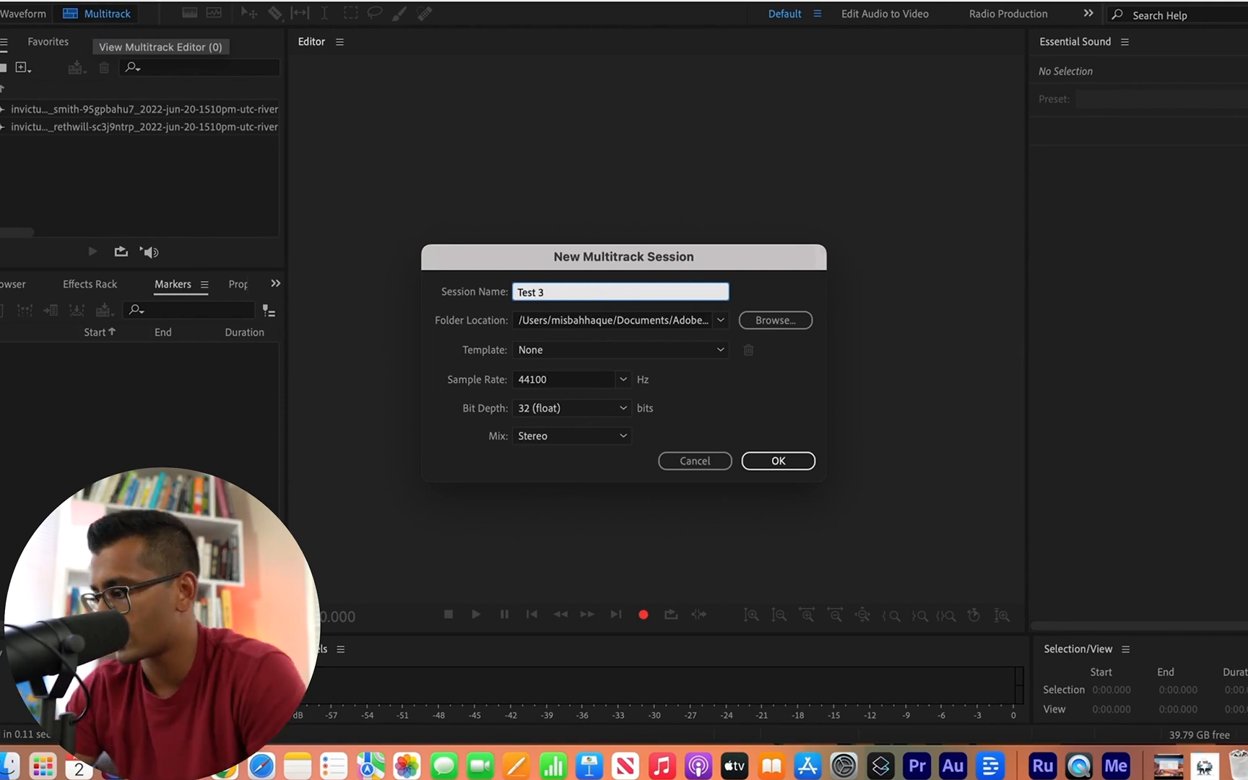
pyautogui.click(776, 460)
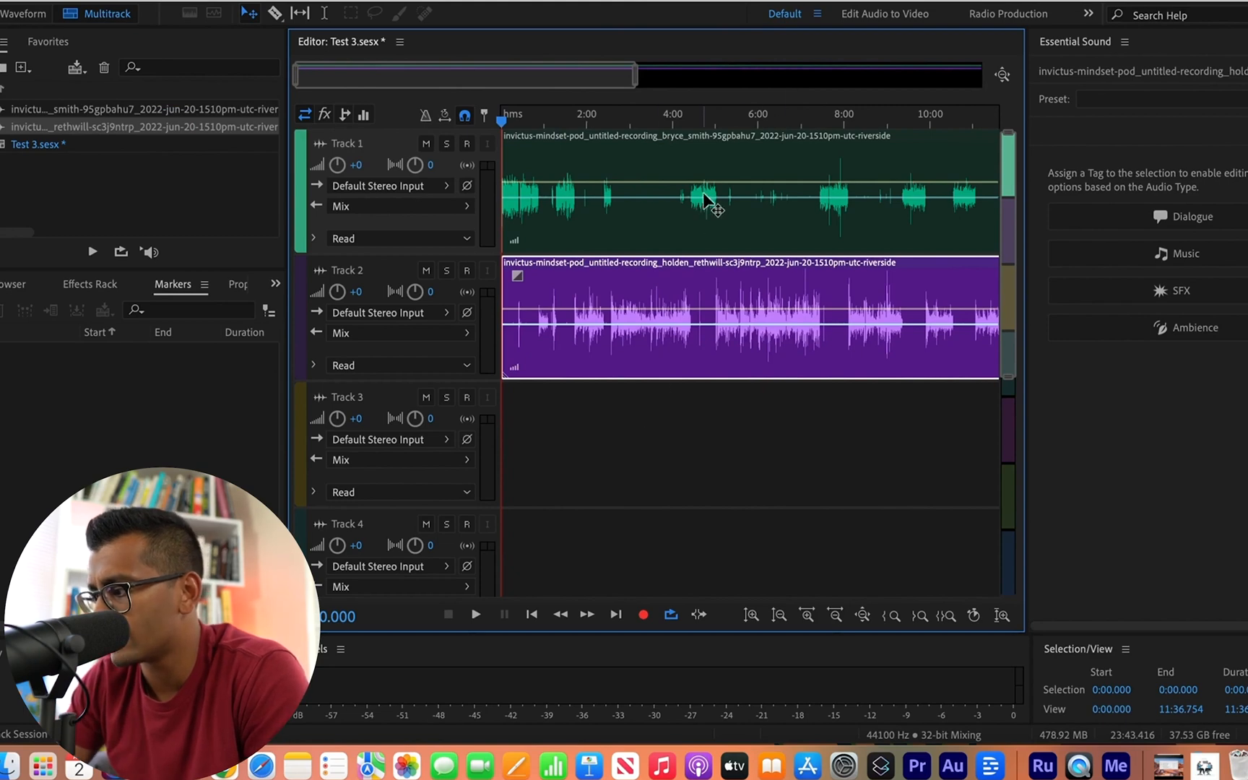
pyautogui.moveTo(648, 317)
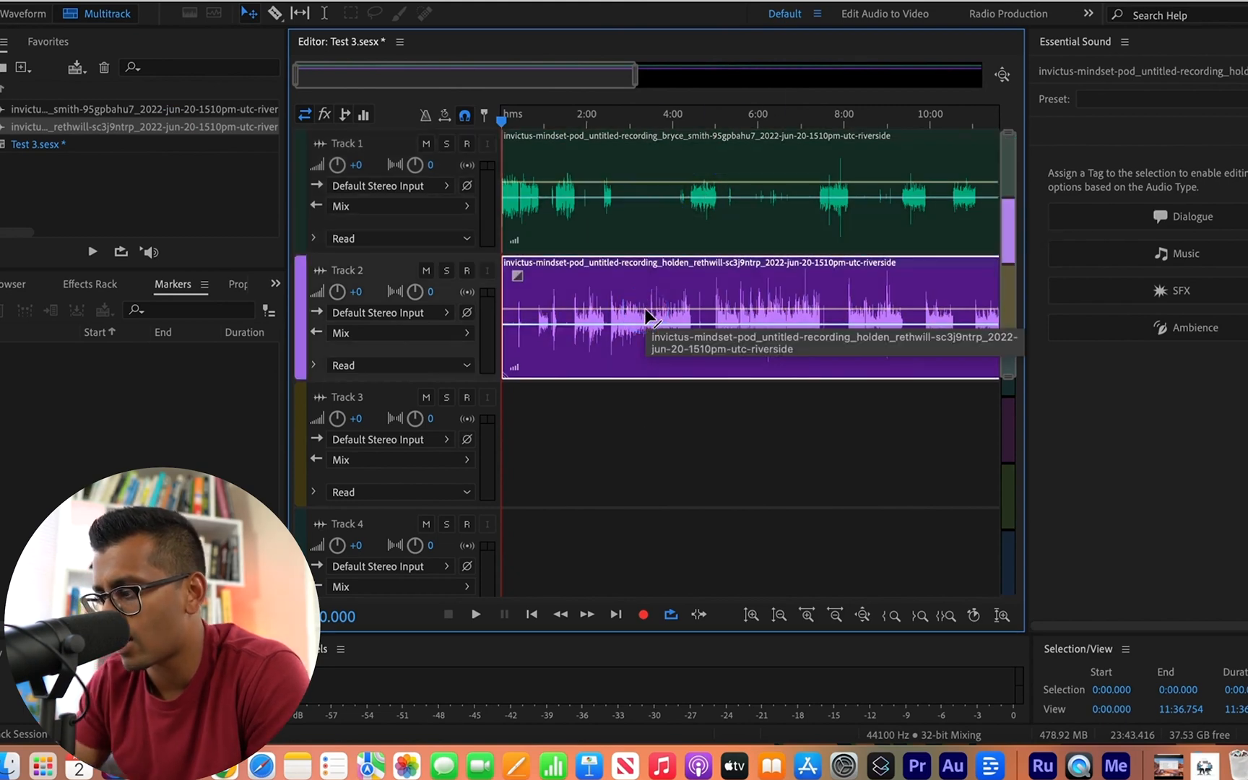
pyautogui.moveTo(780, 275)
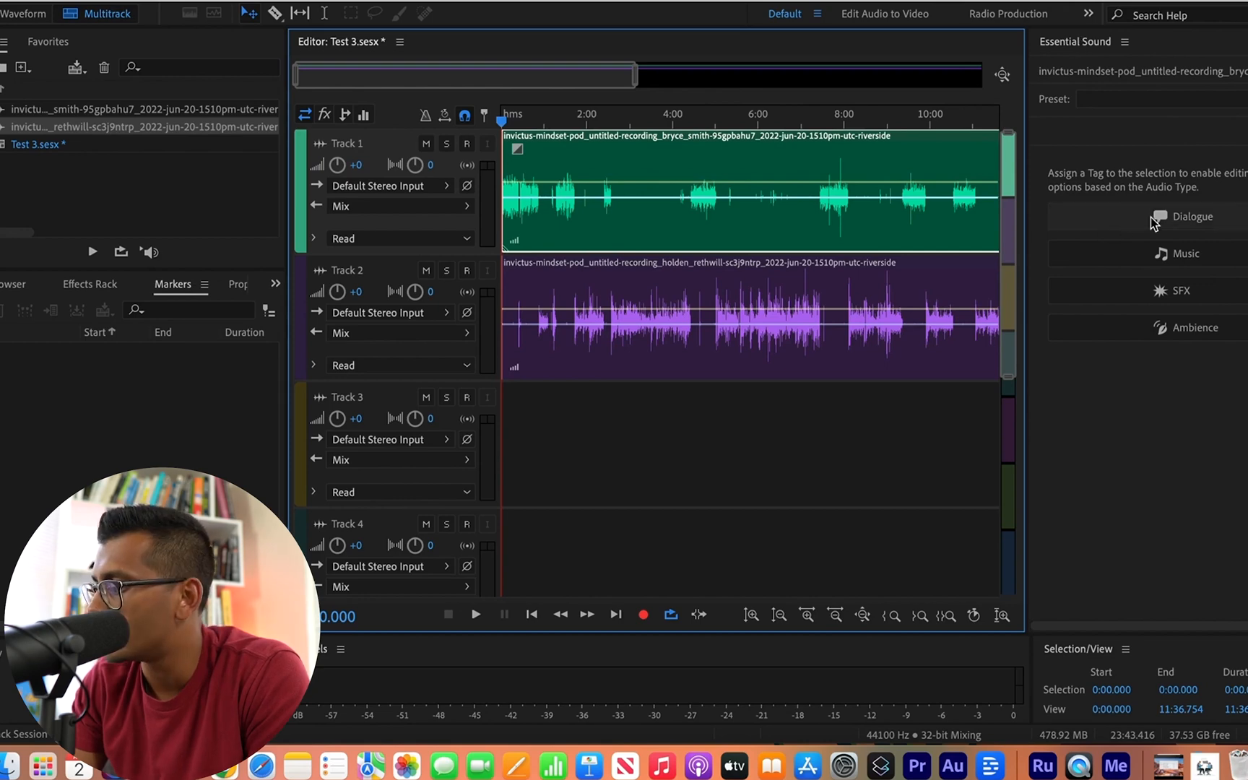
# Tag the Track 1 clip as Dialogue and auto-match it to −23 LUFS (+4.0 dB)
pyautogui.click(1192, 215)
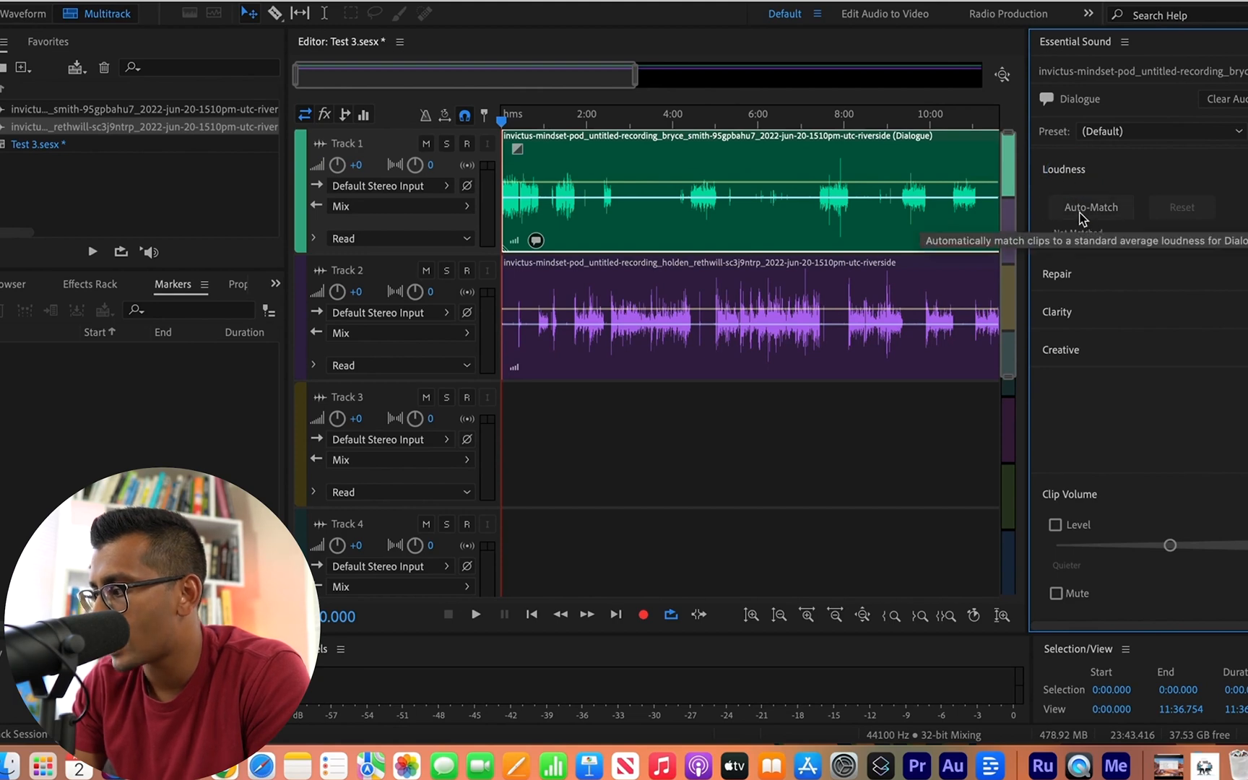
pyautogui.click(1089, 207)
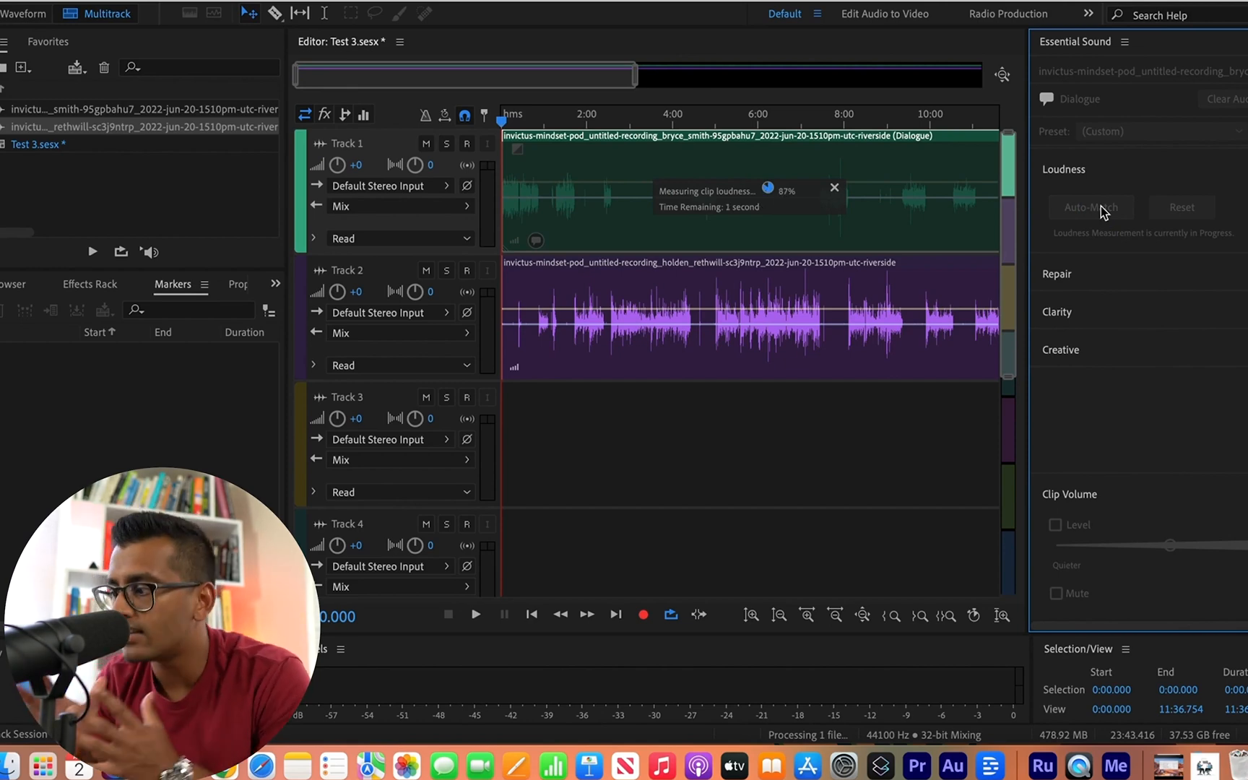
pyautogui.click(1091, 206)
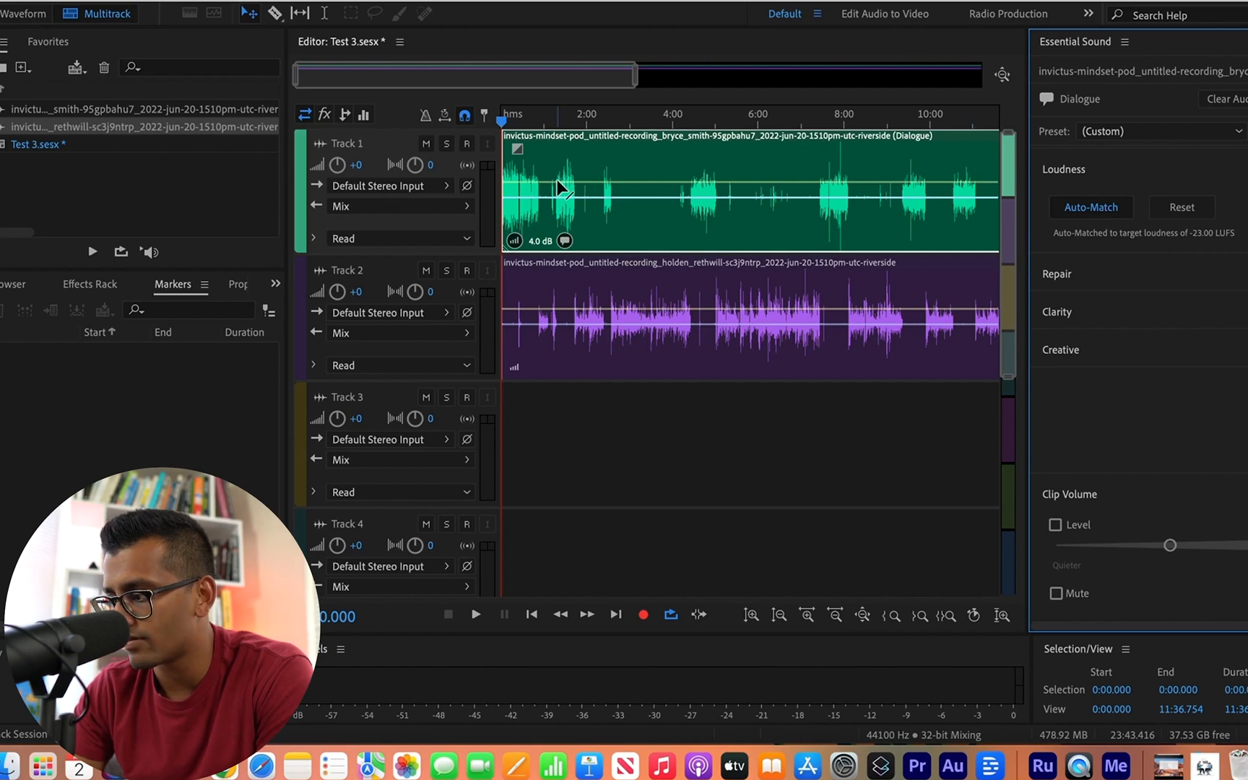
pyautogui.moveTo(565, 190)
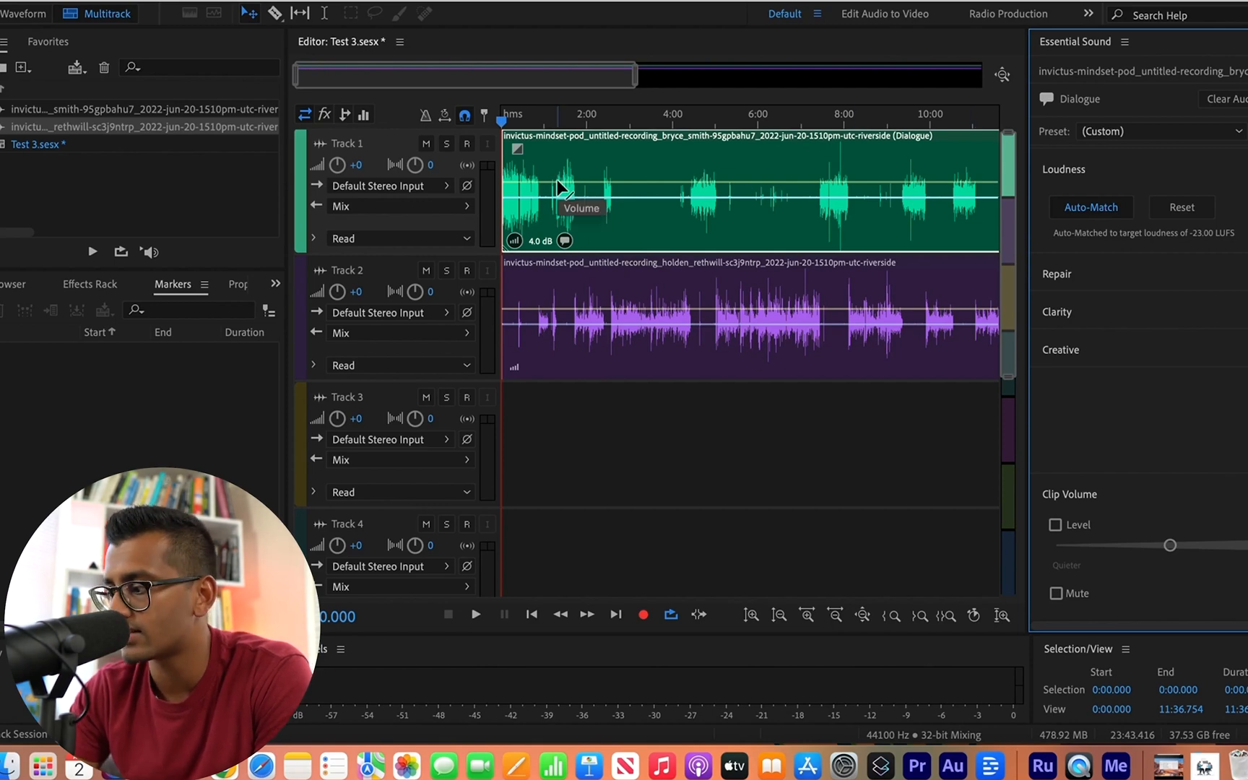
pyautogui.moveTo(583, 478)
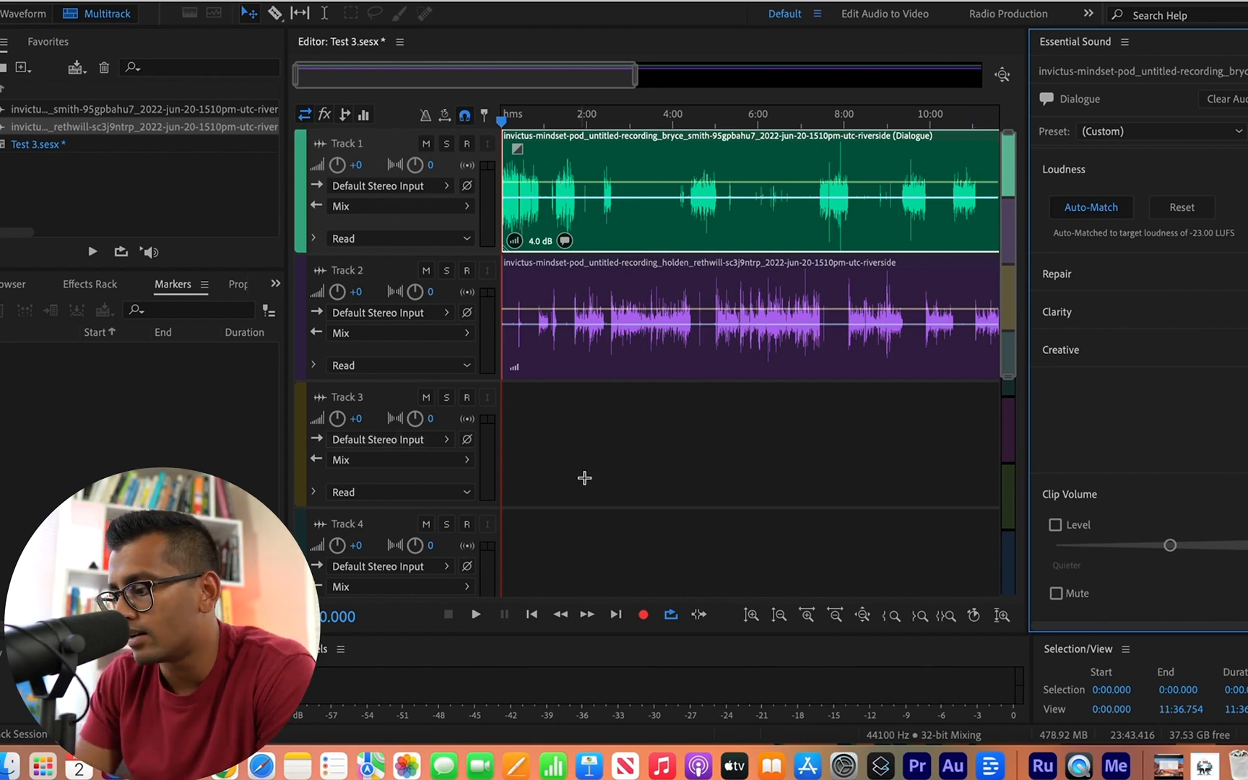
# Move the playhead to about two minutes and tag the Track 2 clip as Dialogue
pyautogui.click(476, 614)
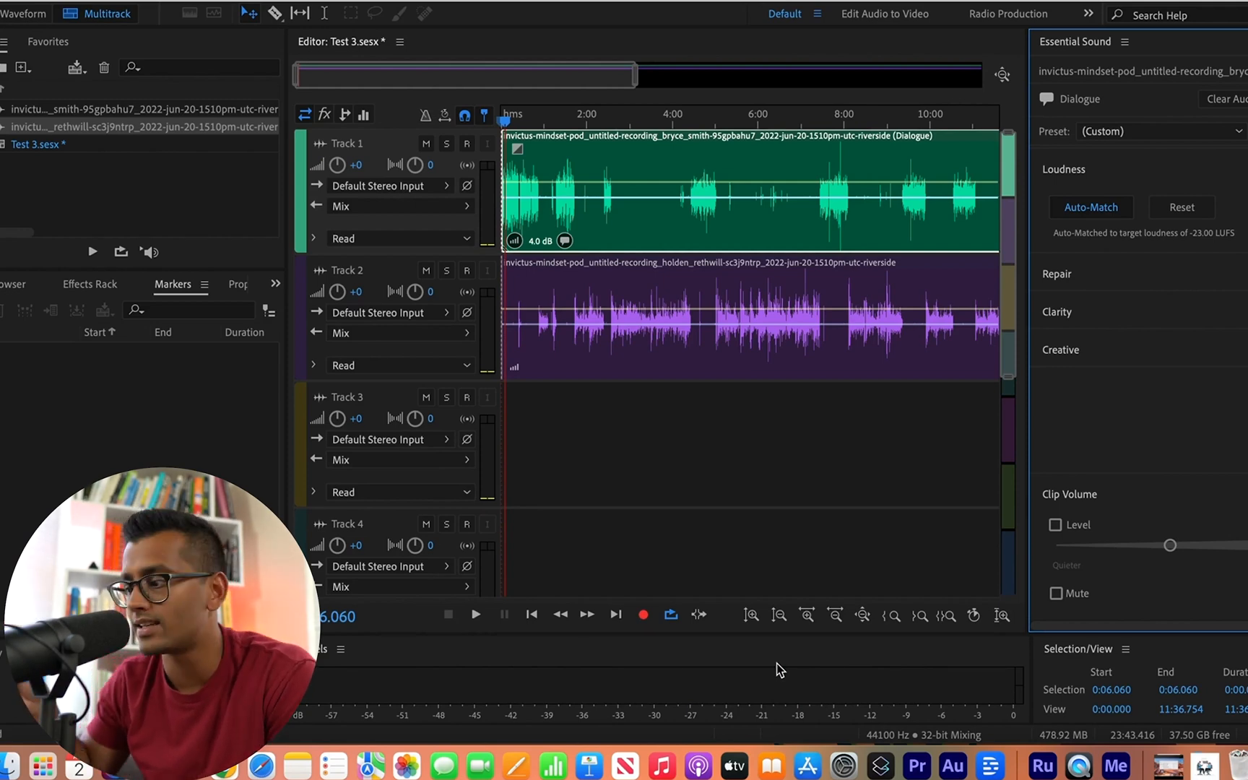
pyautogui.moveTo(597, 299)
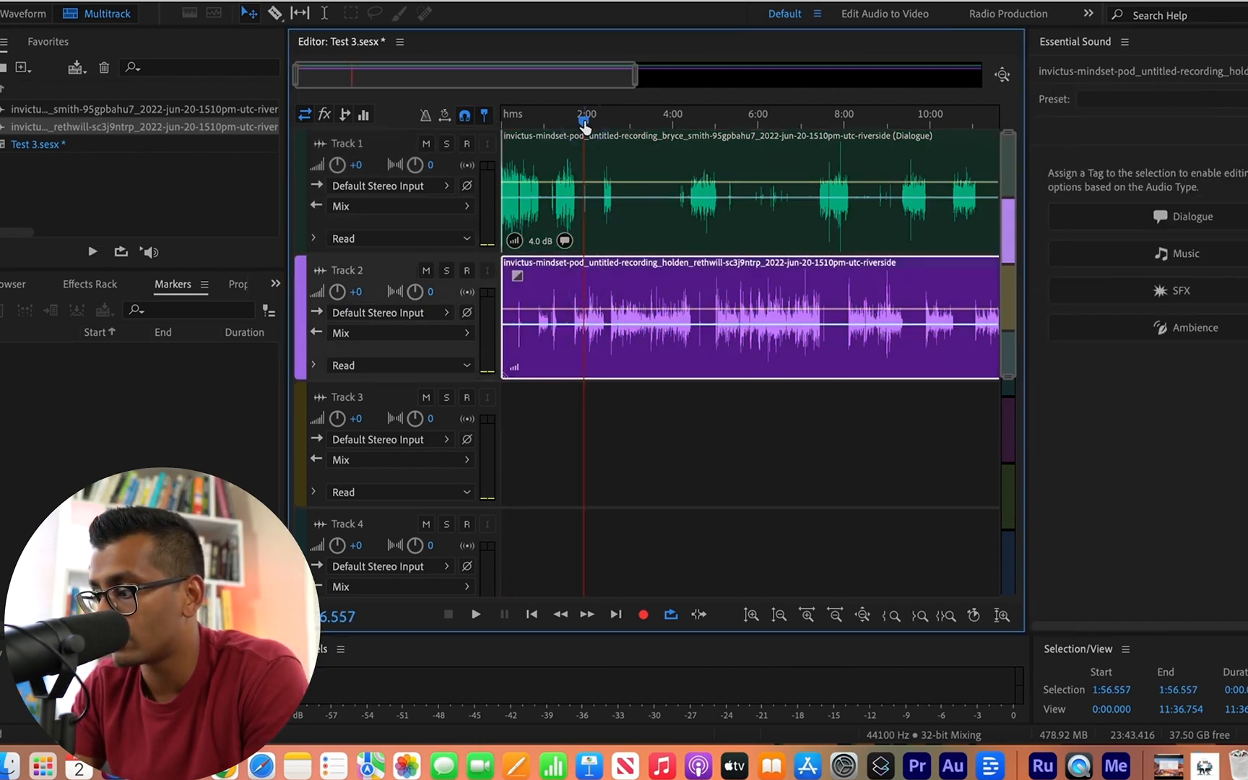
pyautogui.click(476, 614)
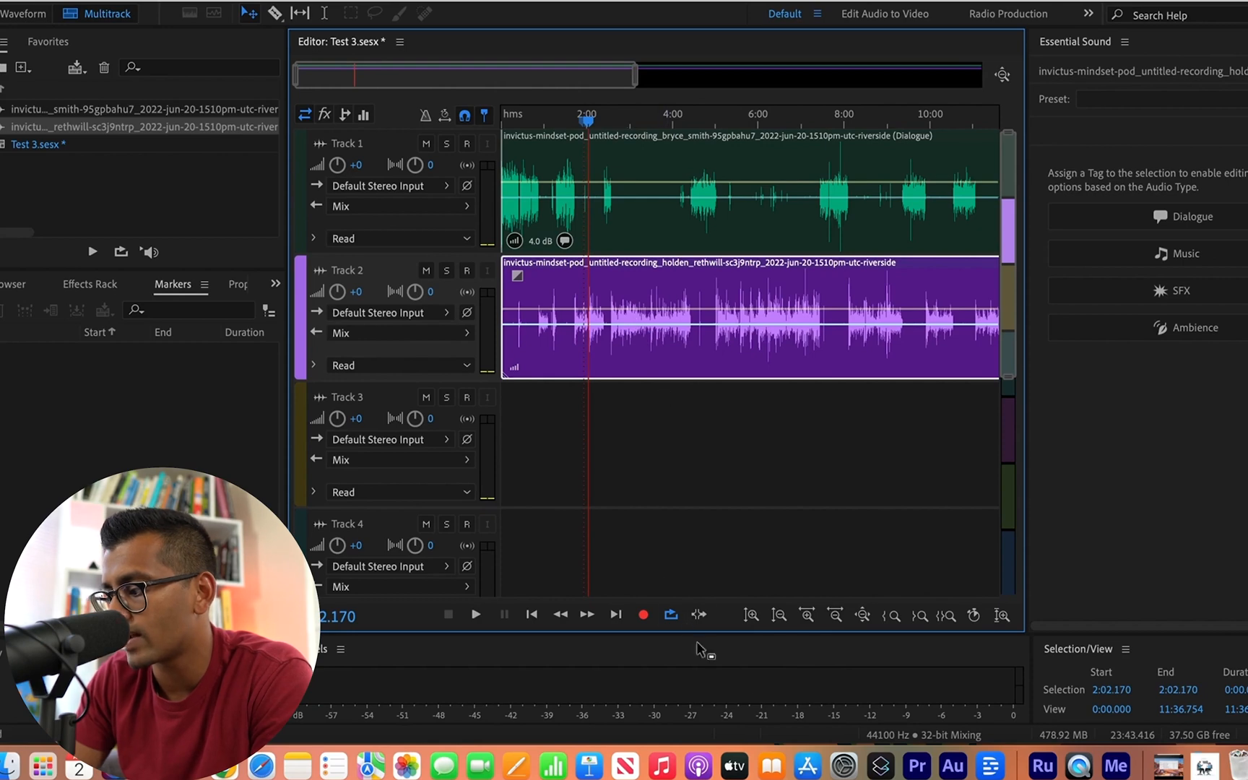
pyautogui.moveTo(802, 185)
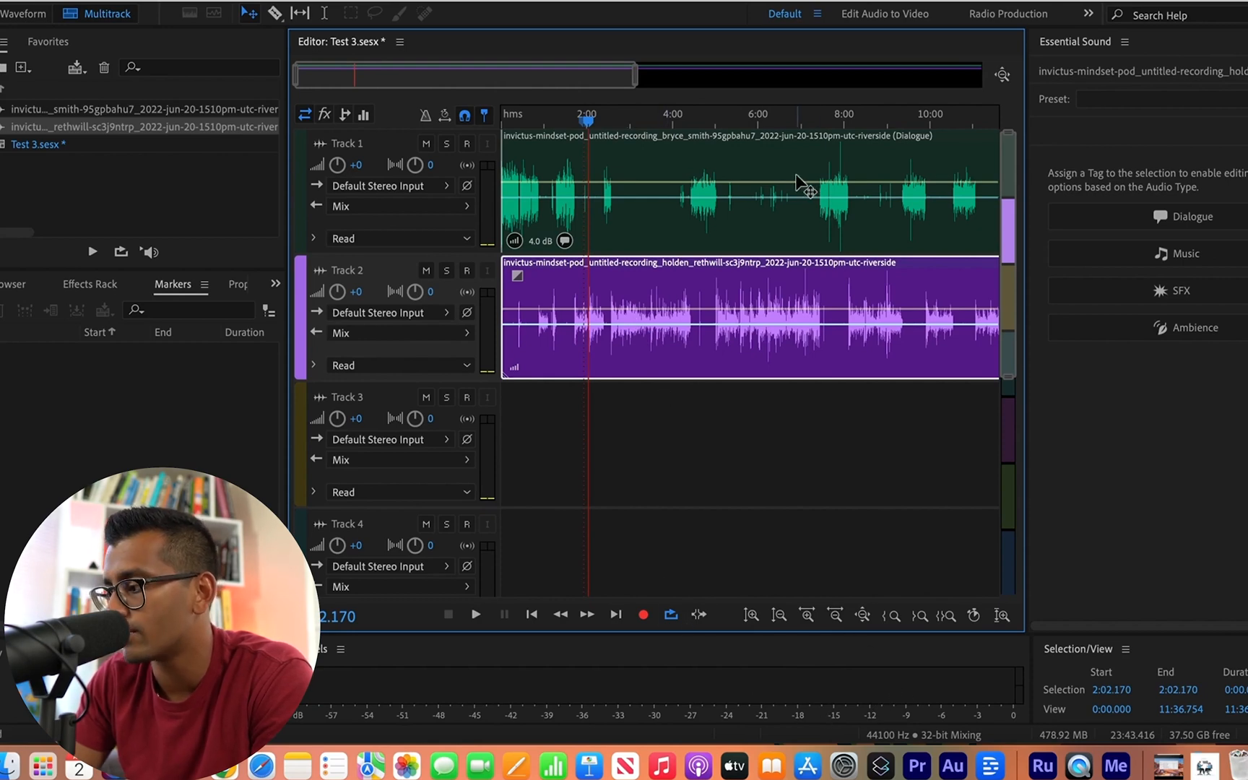
pyautogui.moveTo(809, 308)
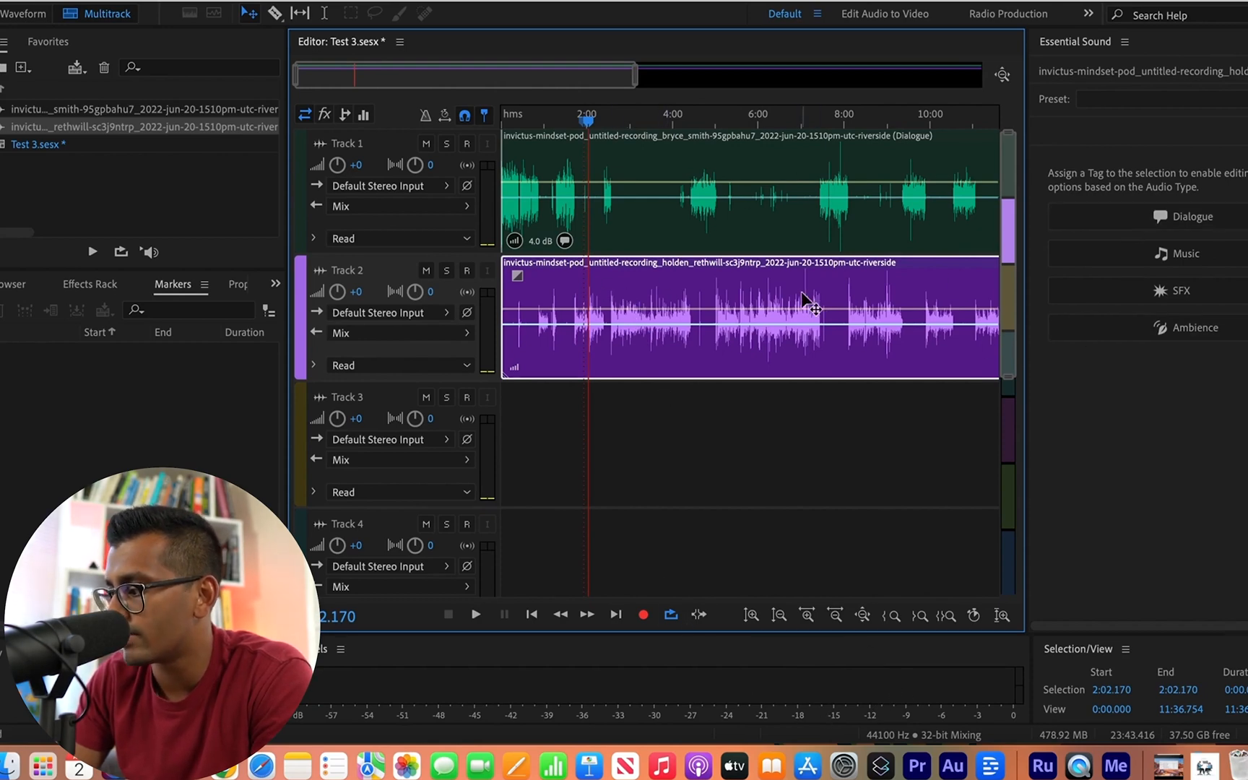
pyautogui.click(1185, 215)
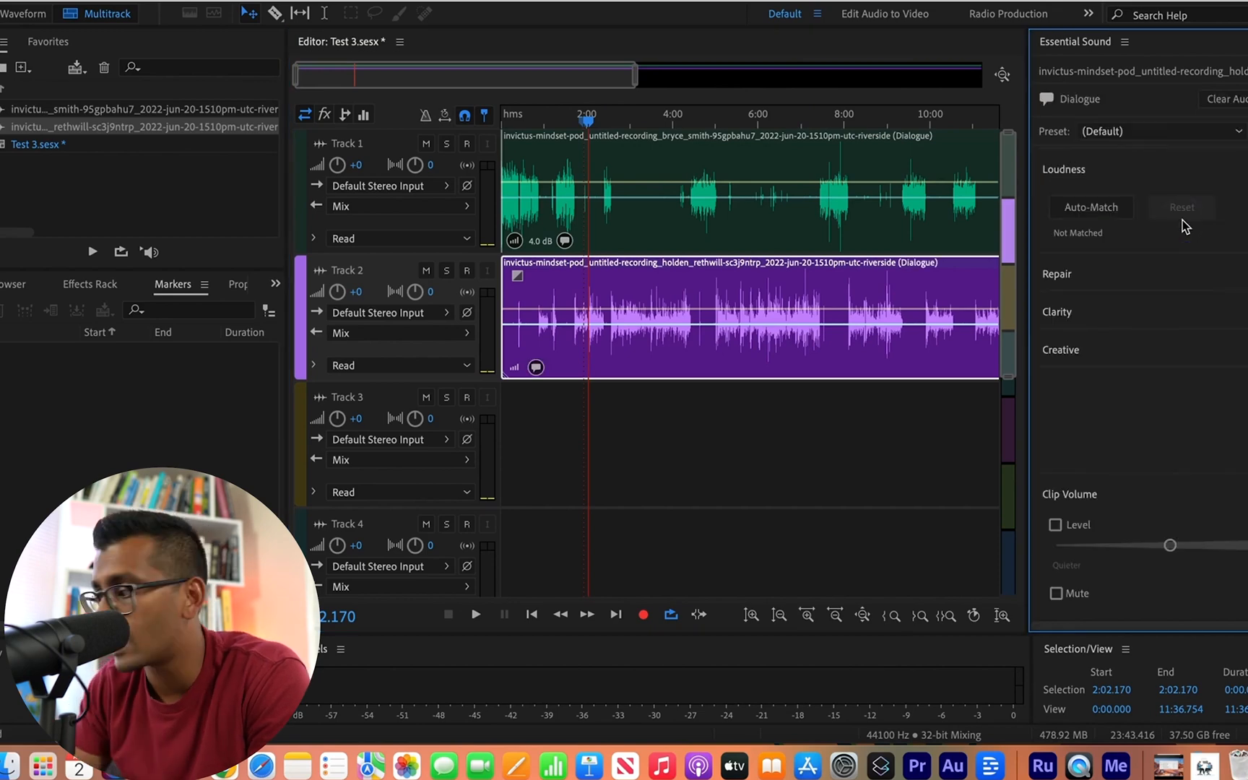
pyautogui.moveTo(1086, 184)
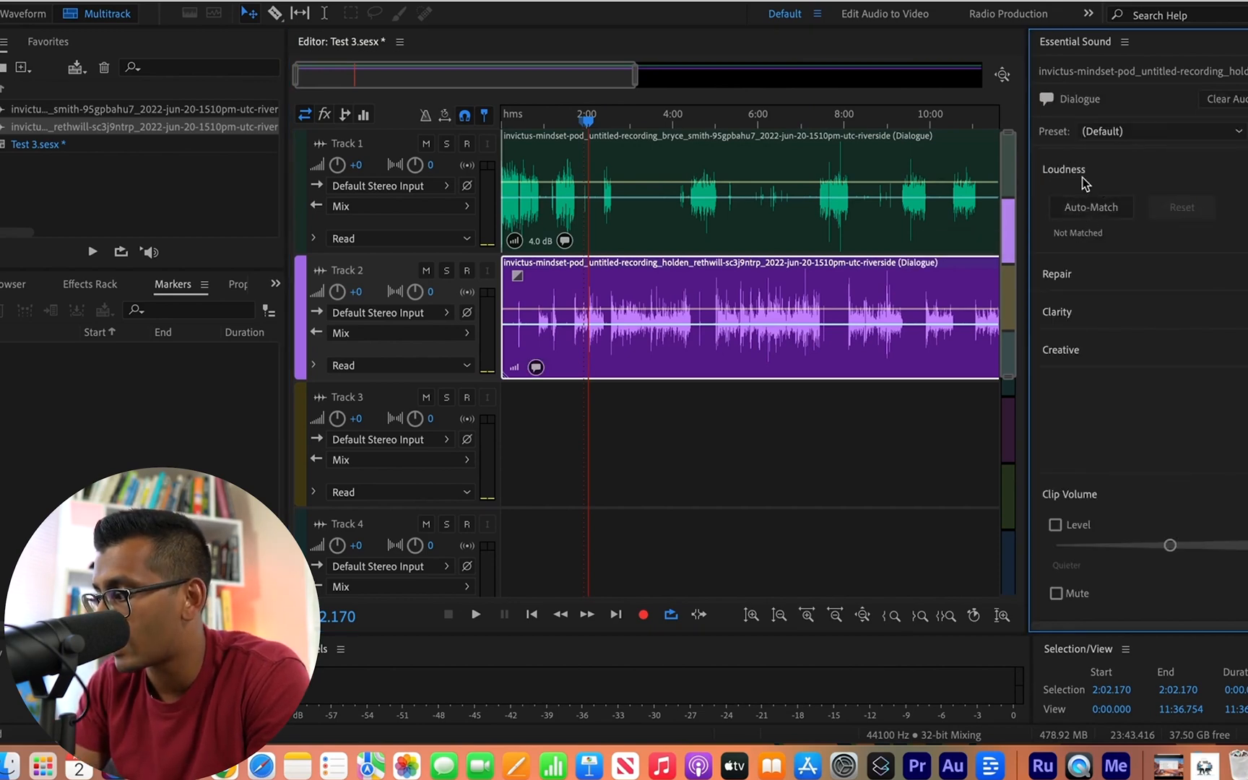
# Auto-match the Track 2 dialogue clip to −23 LUFS (+4.5 dB)
pyautogui.click(1089, 207)
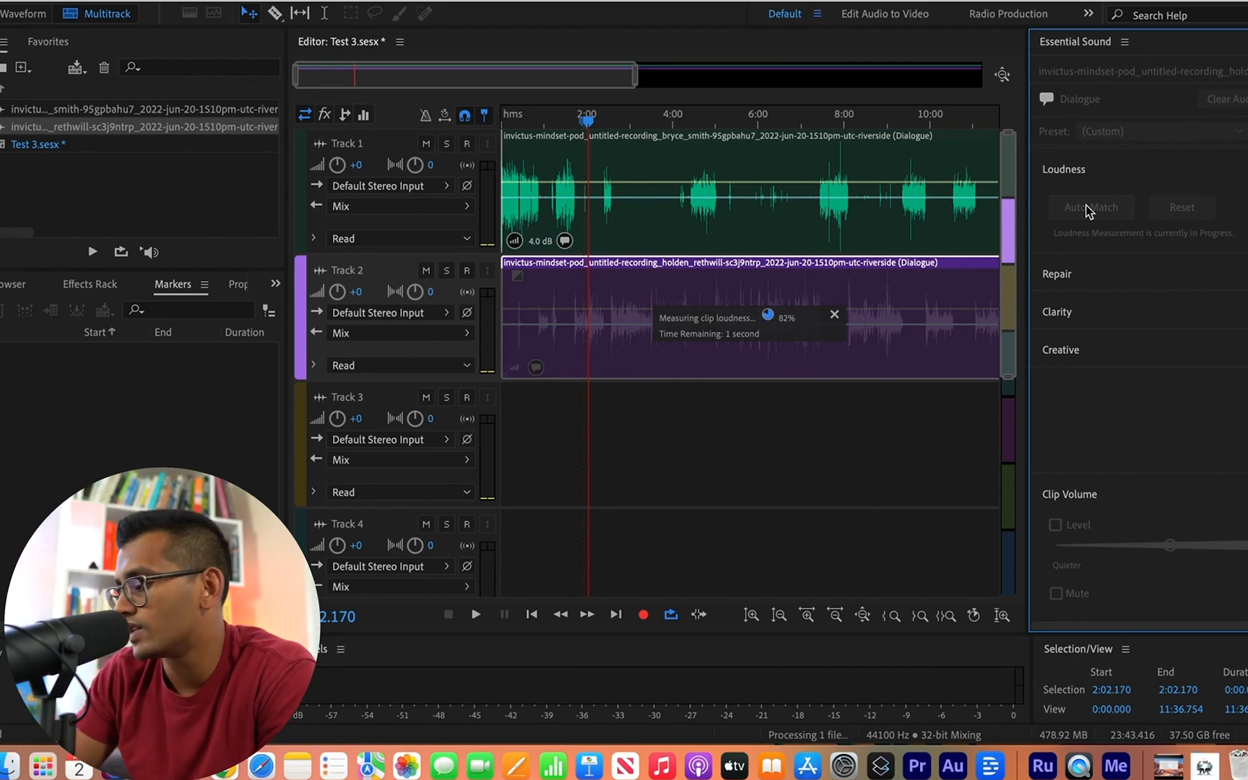
pyautogui.click(1091, 206)
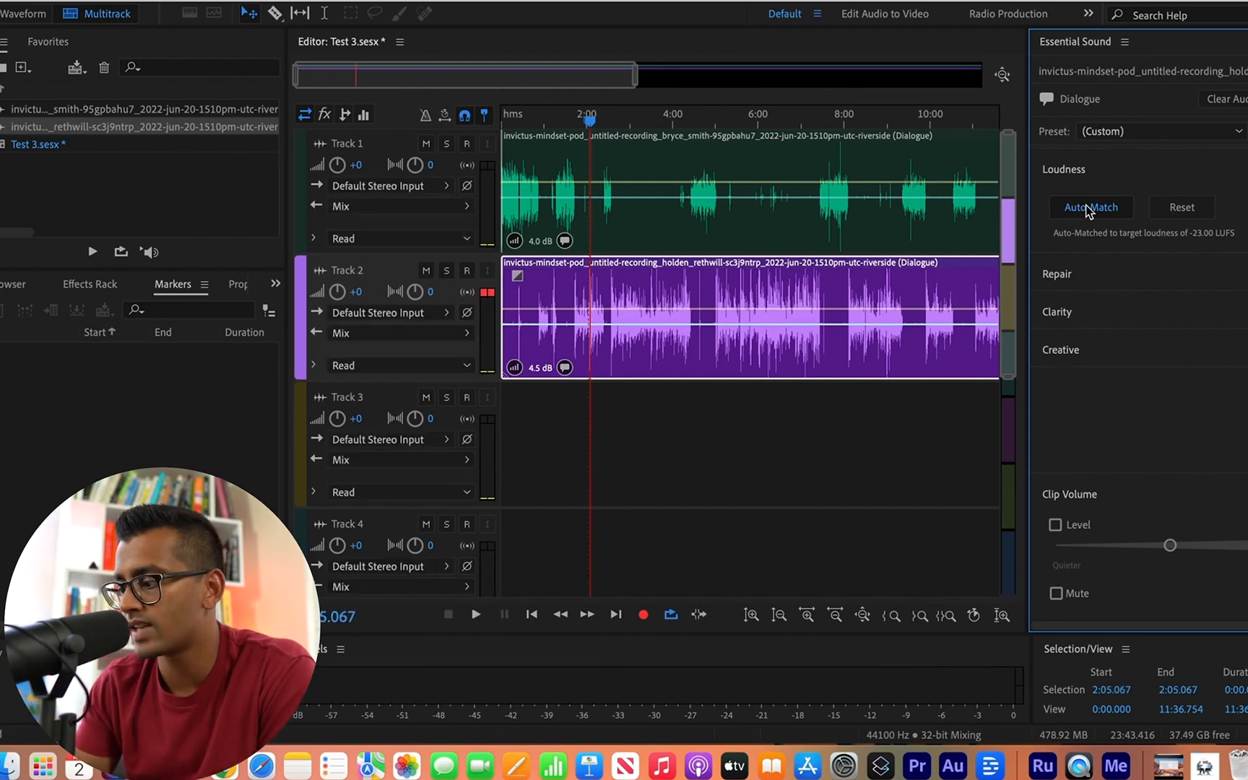
pyautogui.moveTo(1106, 239)
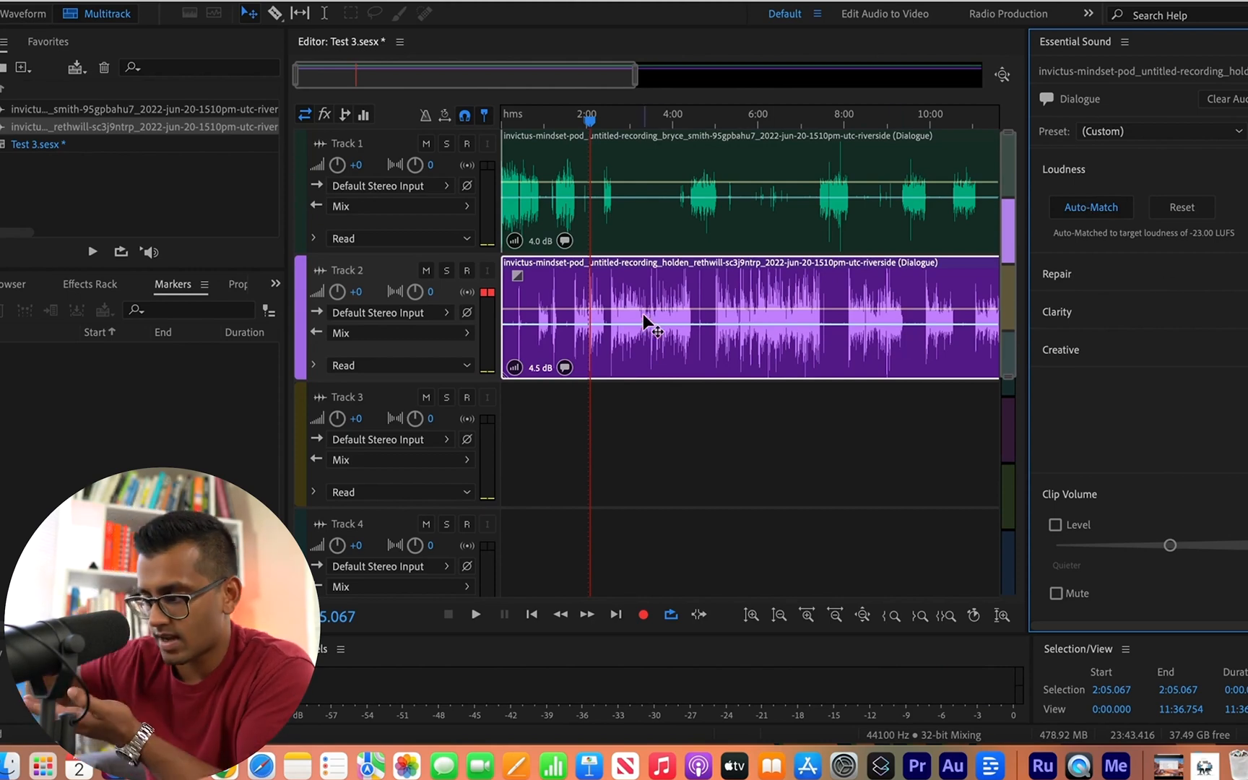
pyautogui.moveTo(934, 170)
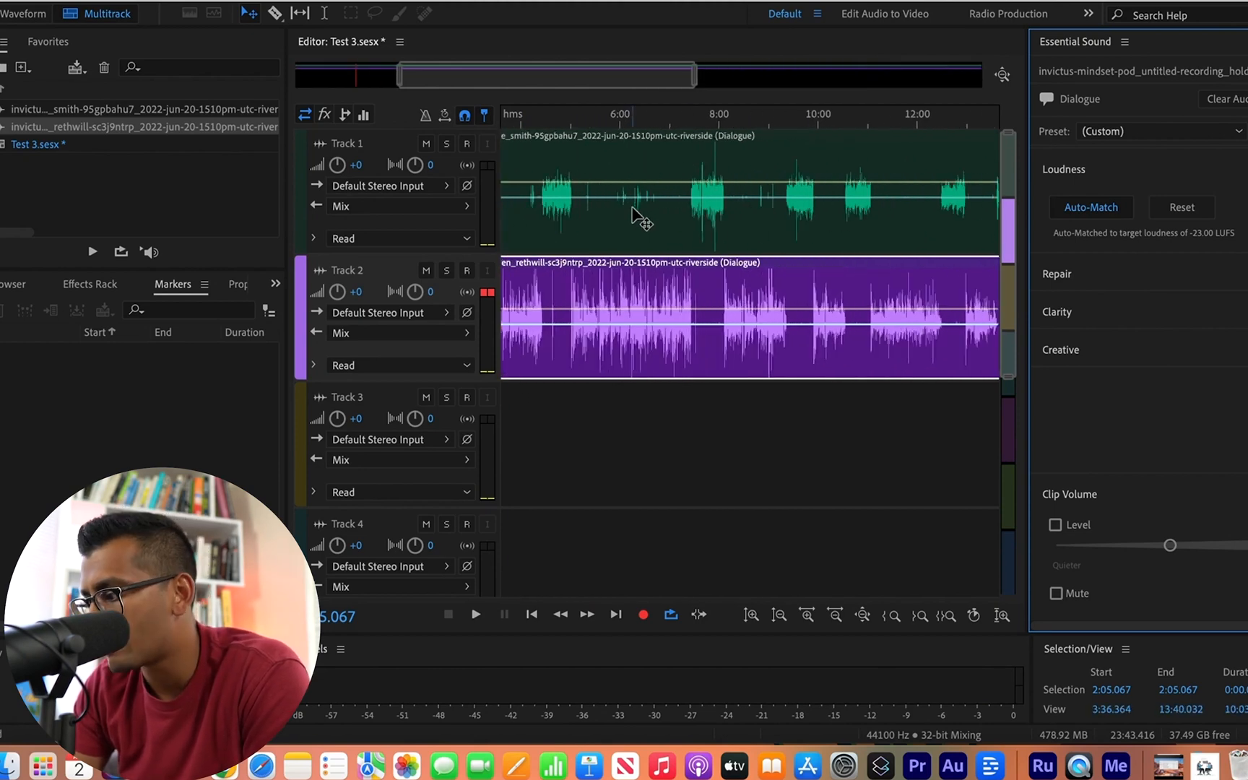
pyautogui.click(609, 119)
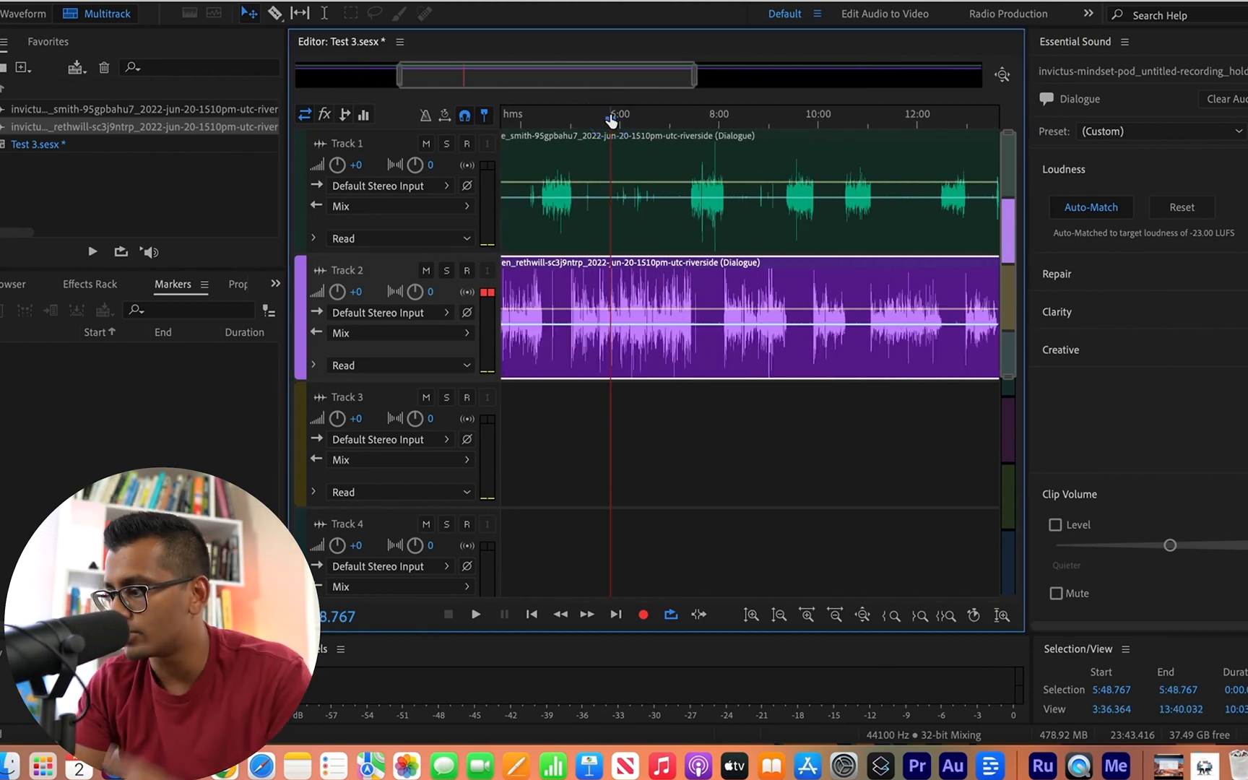
pyautogui.click(545, 123)
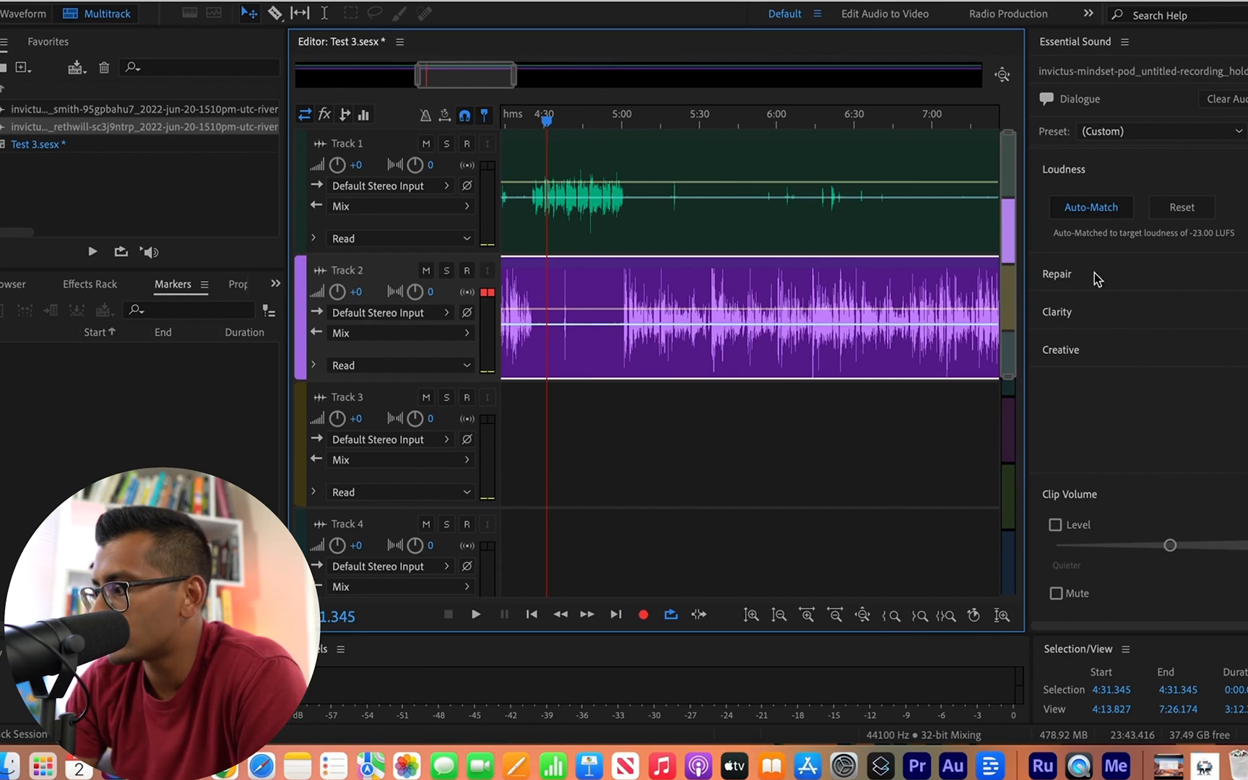
pyautogui.moveTo(1086, 176)
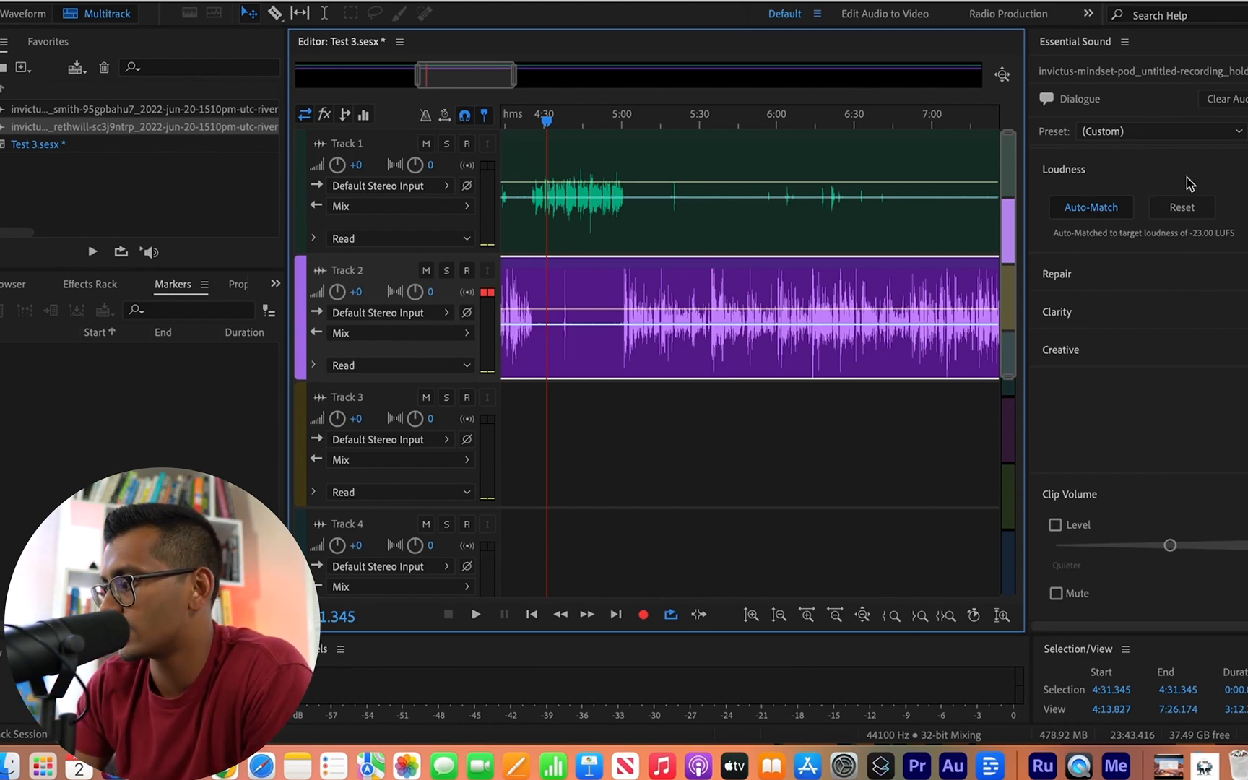
# Enable Reduce Noise, DeHum and Reduce Reverb on the Track 2 clip, leaving DeEss off, and audition around 3:20
pyautogui.click(1057, 275)
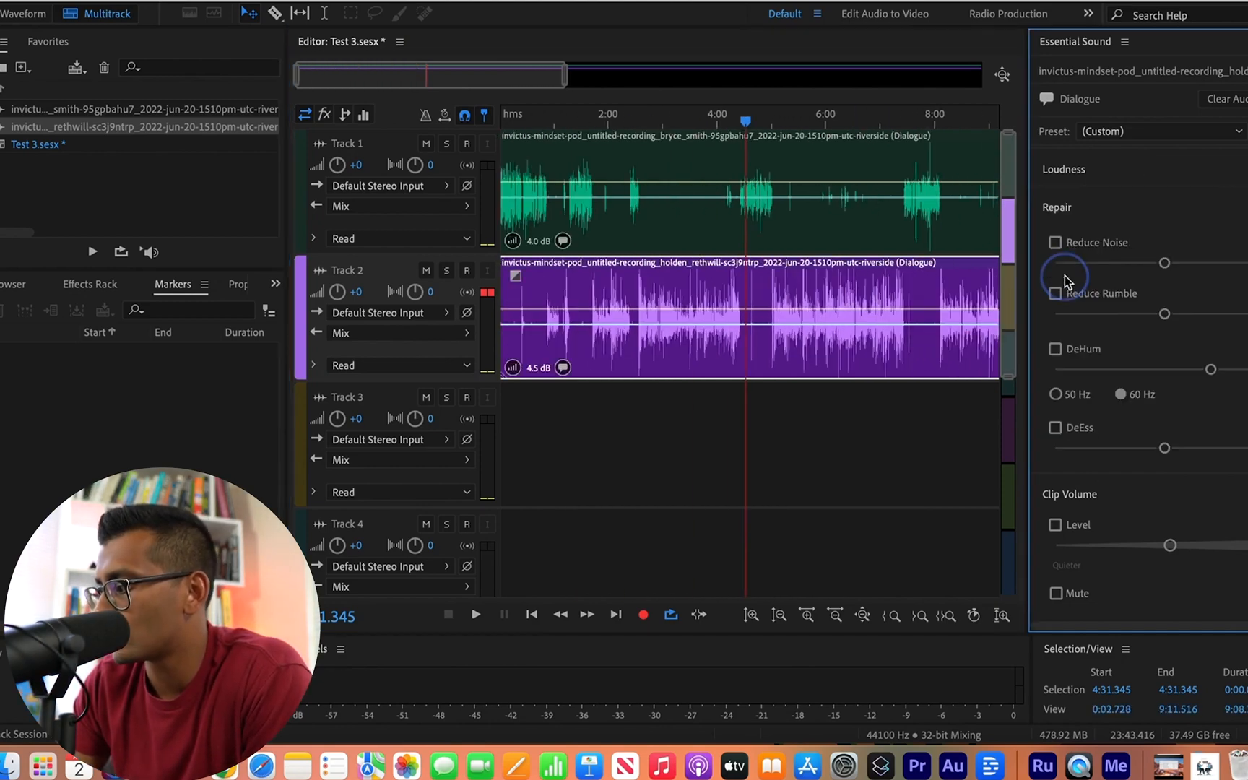
pyautogui.click(1057, 243)
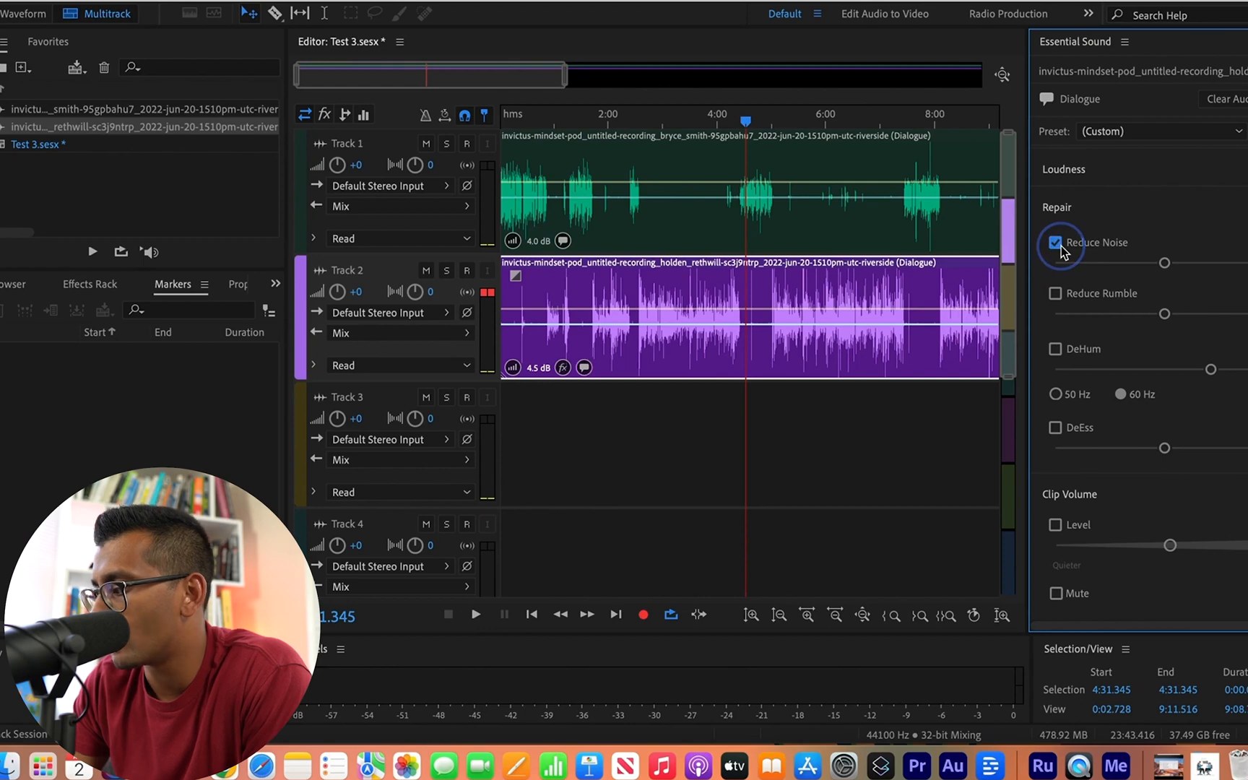
pyautogui.click(1056, 348)
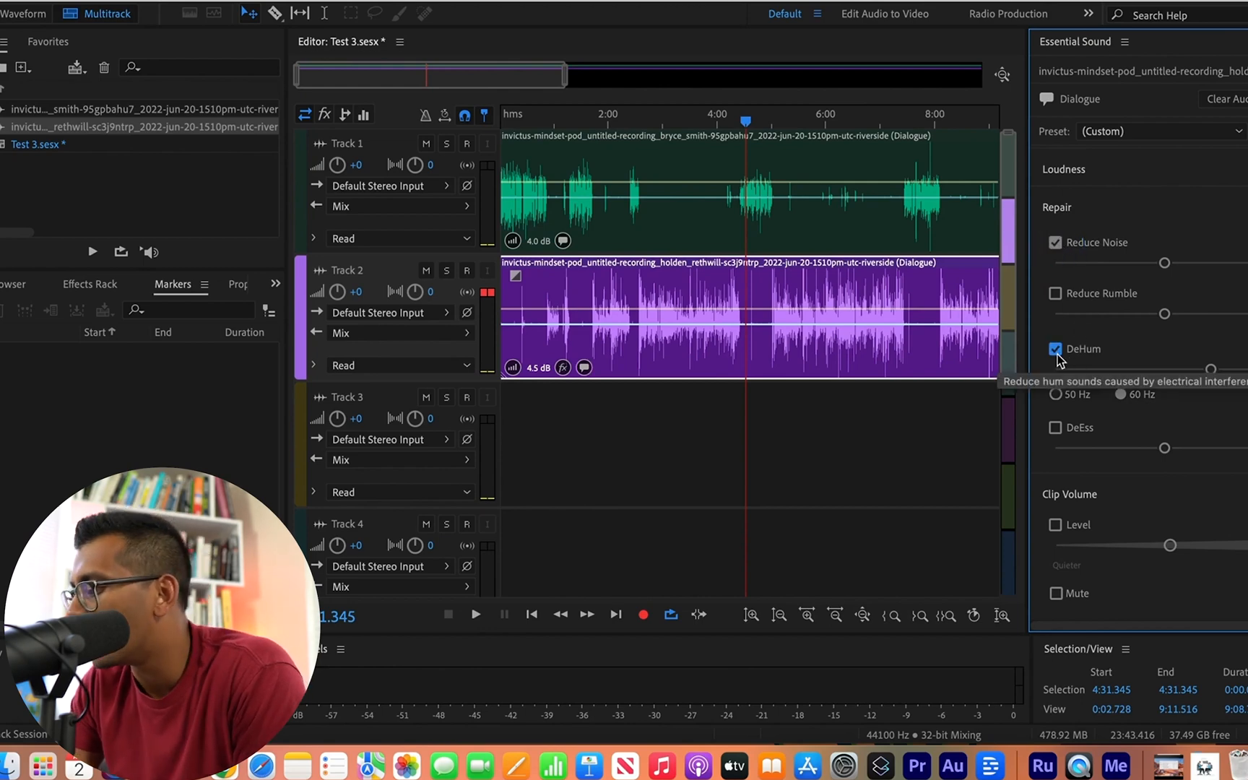
pyautogui.moveTo(1103, 480)
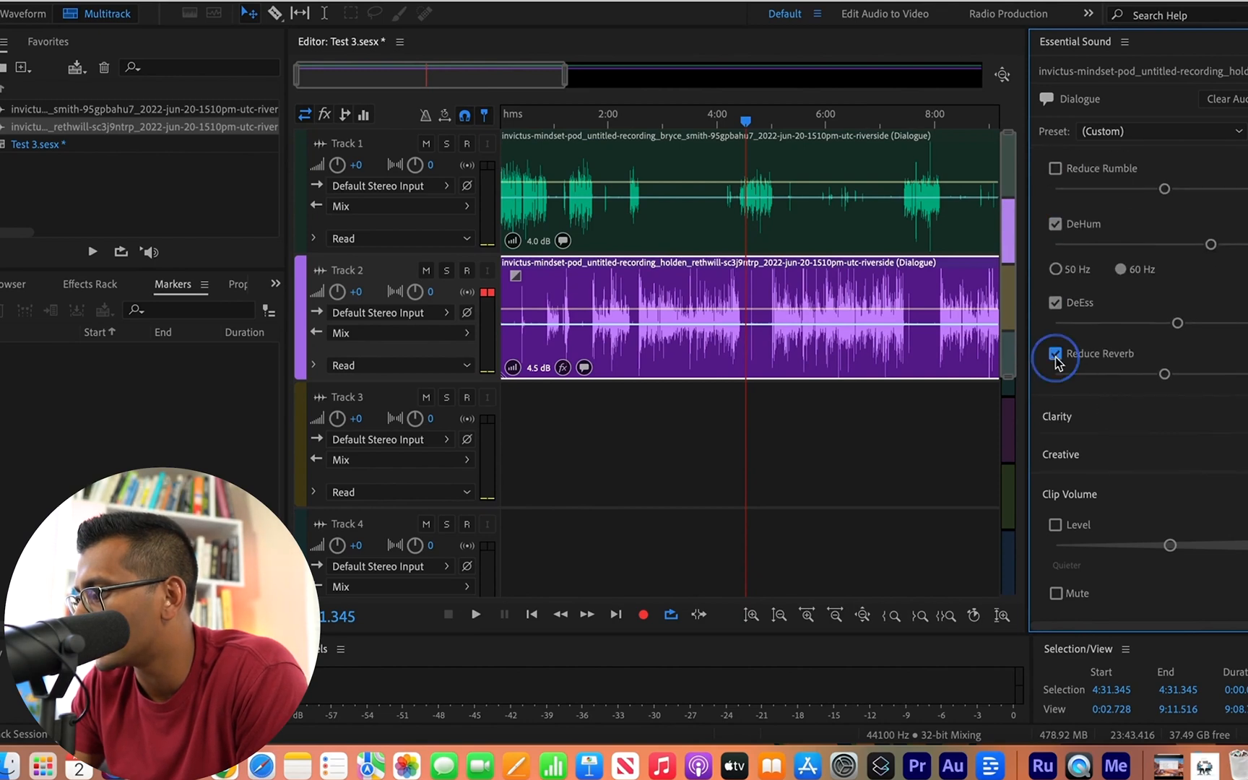
pyautogui.click(1056, 302)
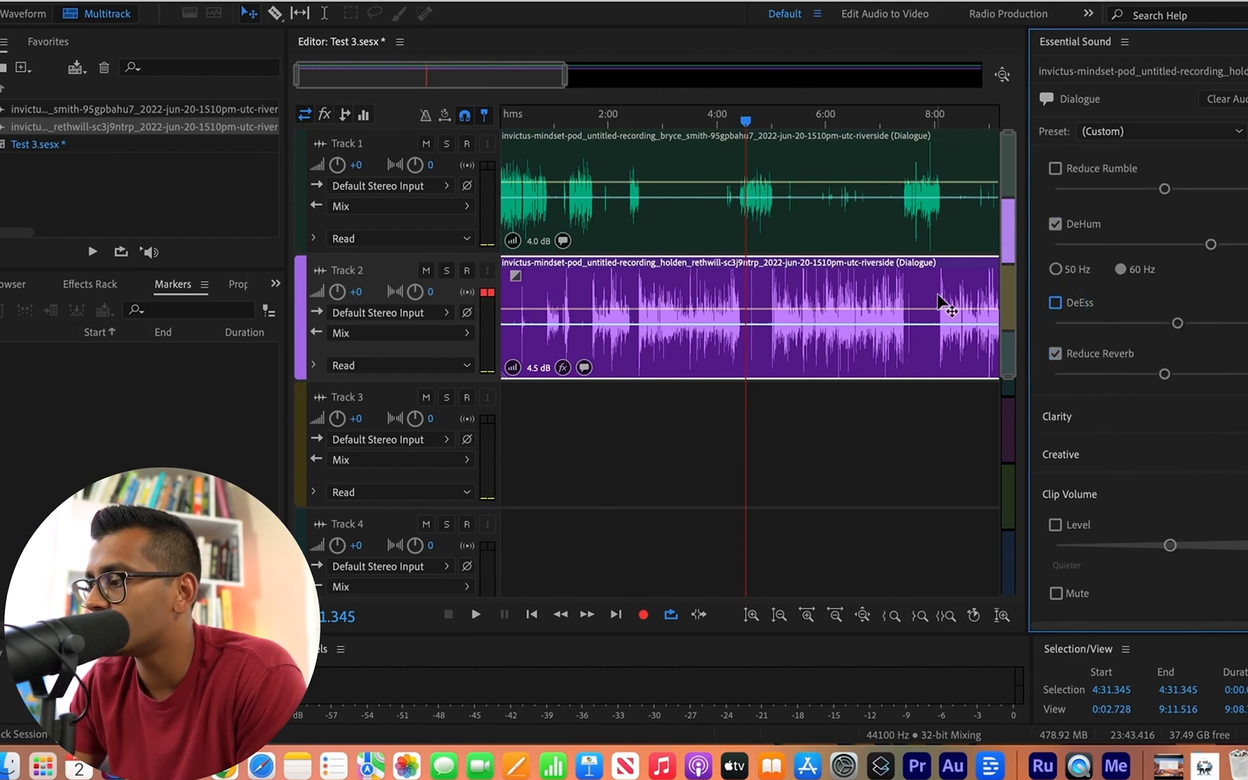
pyautogui.moveTo(689, 121)
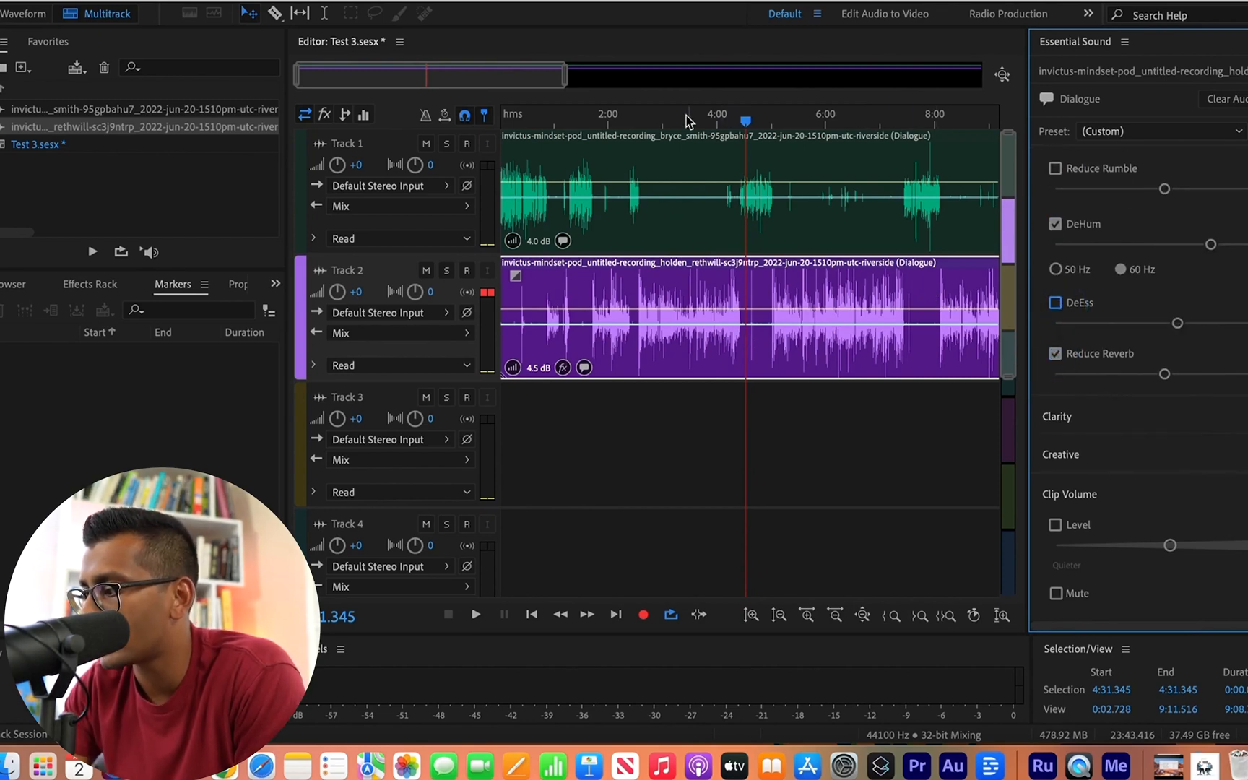
pyautogui.click(475, 613)
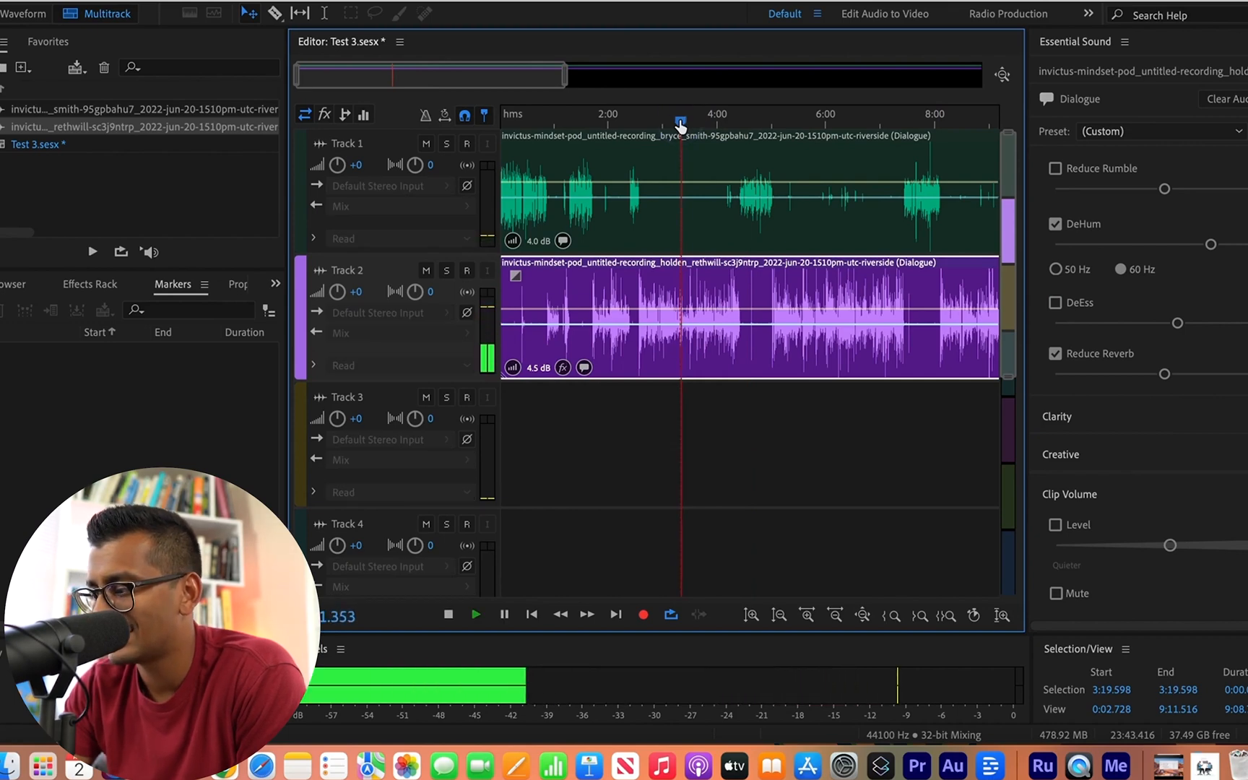
pyautogui.click(447, 613)
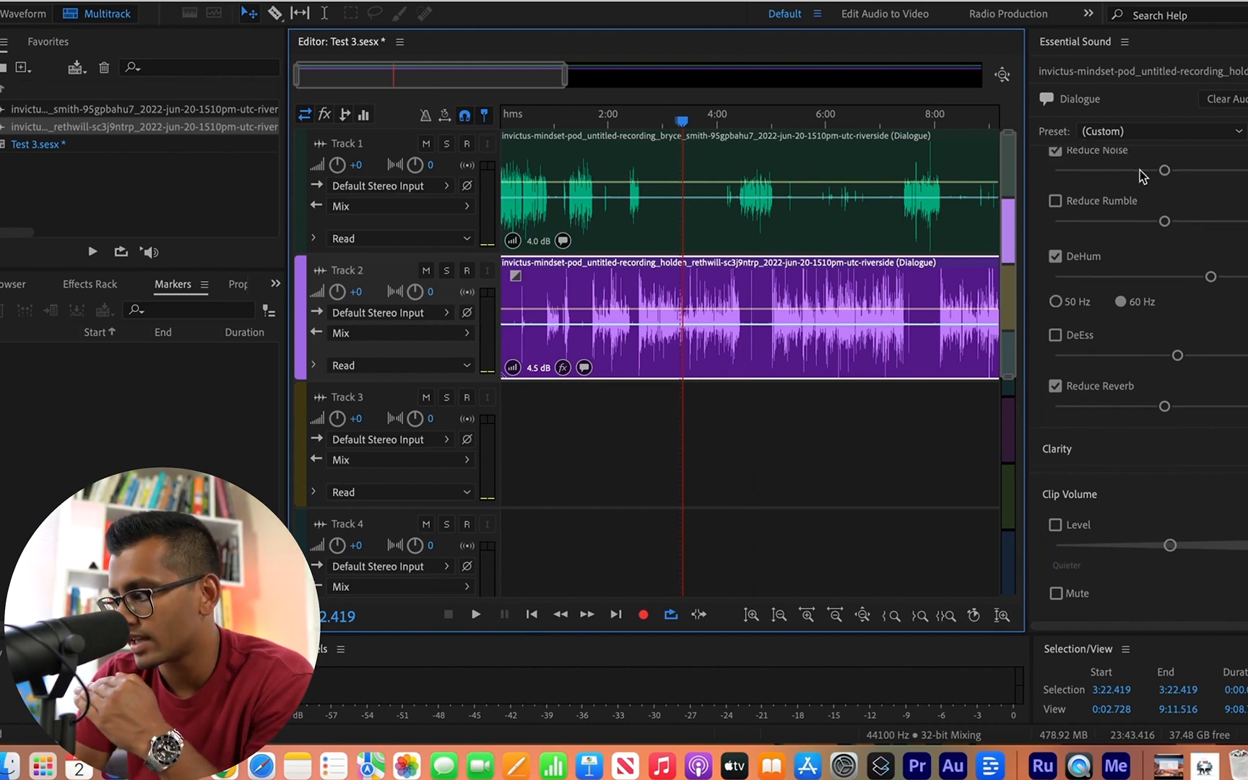
pyautogui.moveTo(1172, 549)
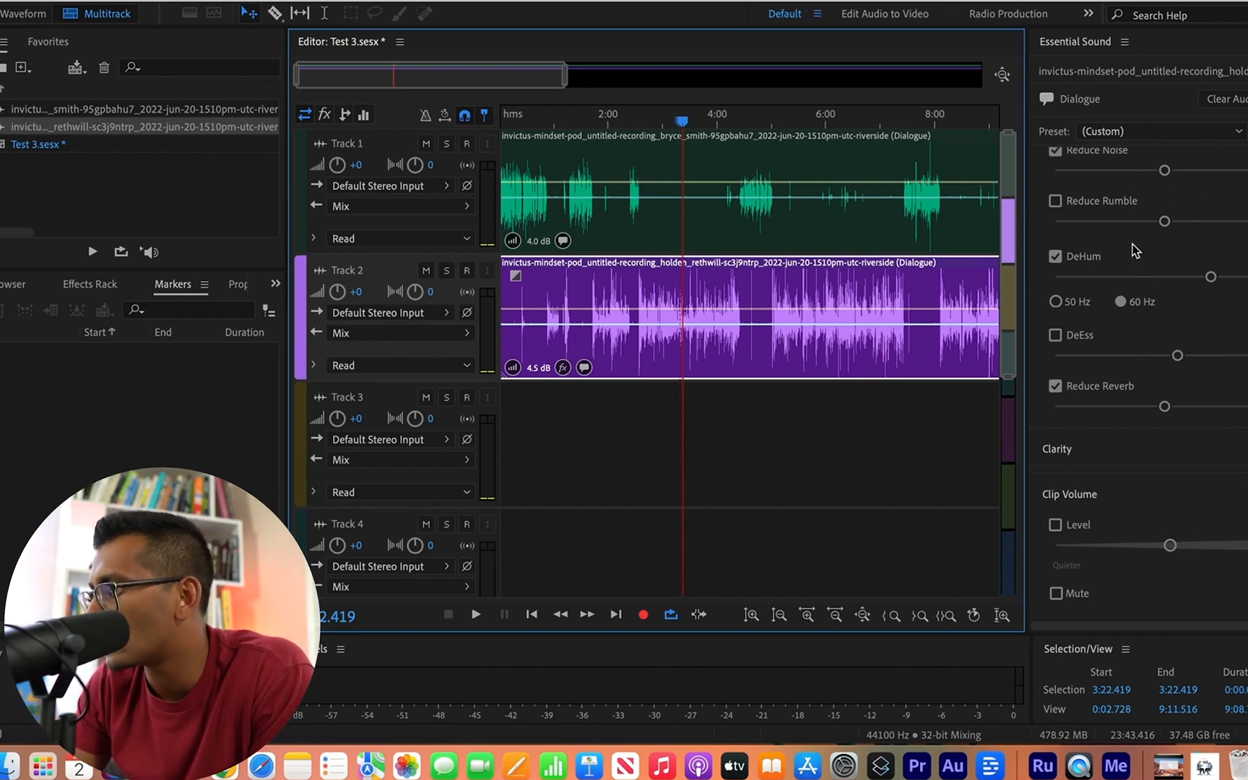
pyautogui.moveTo(1140, 458)
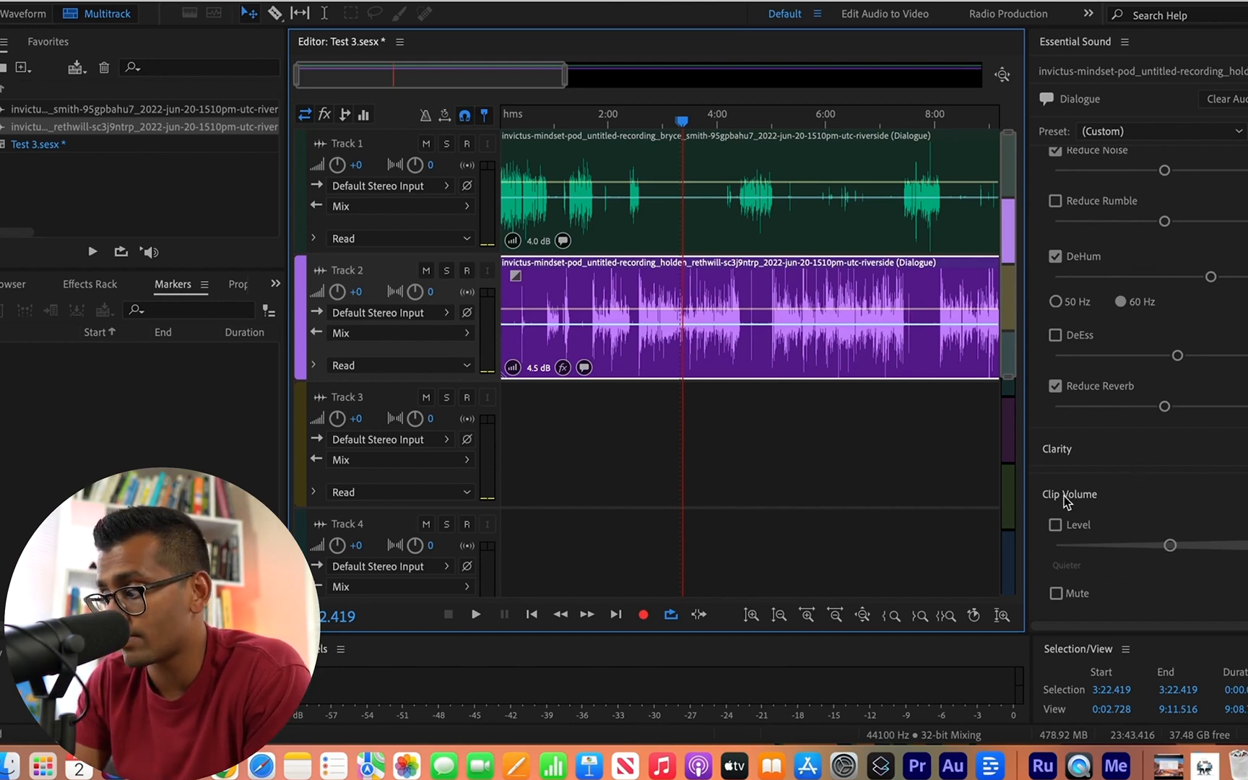
pyautogui.moveTo(1176, 551)
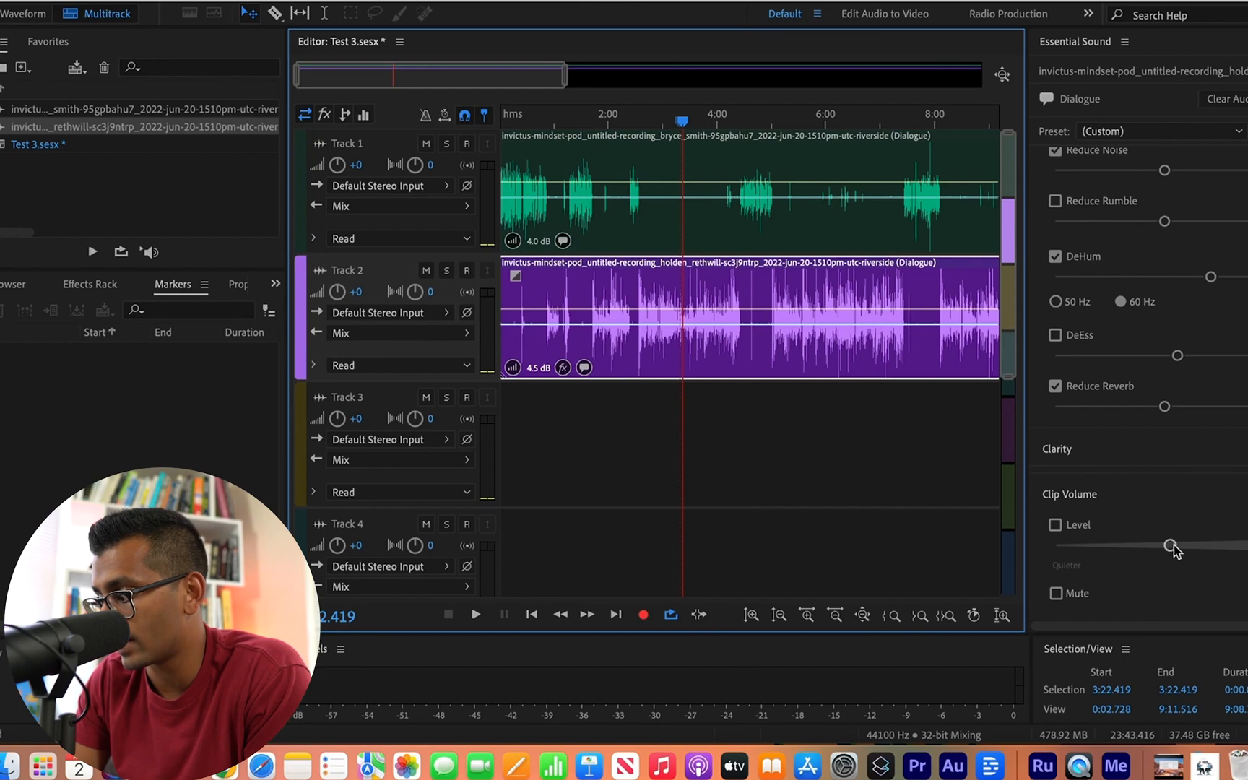
# Enable Clip Volume Level for the Track 2 clip and raise it above default, checking by playback
pyautogui.click(1056, 524)
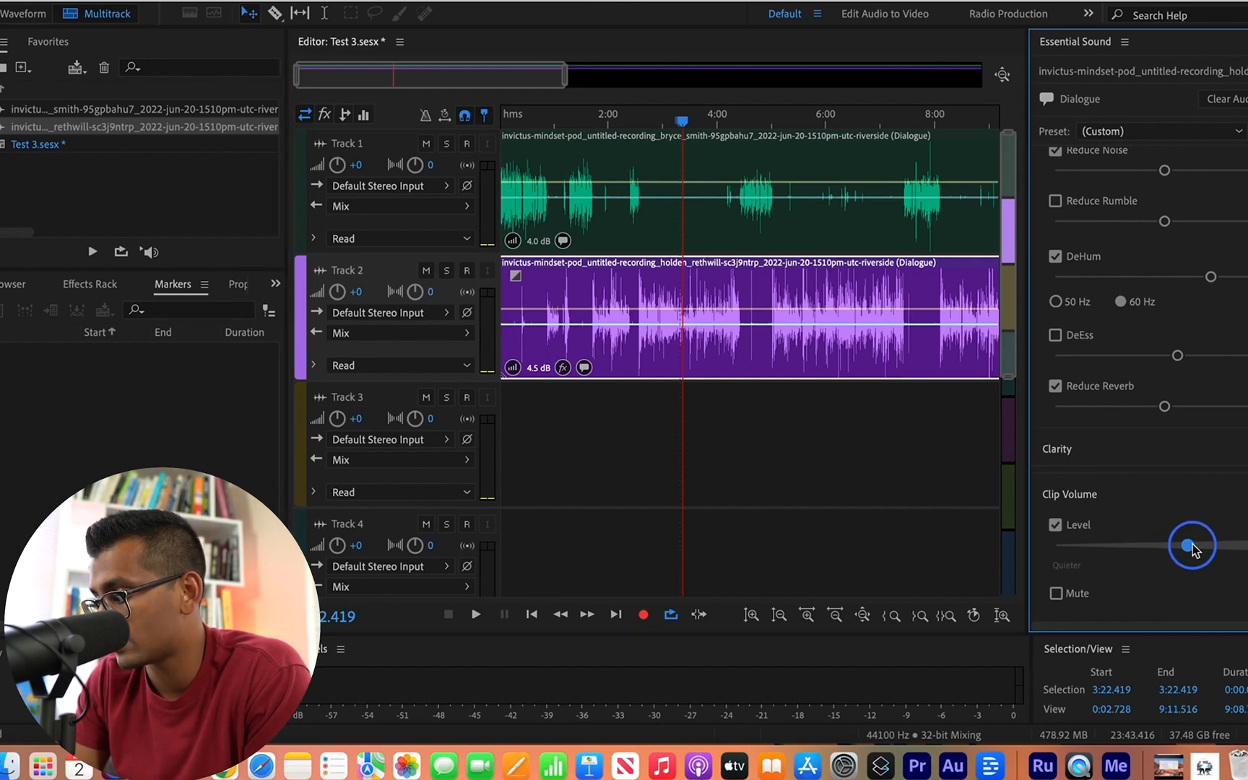
pyautogui.click(475, 614)
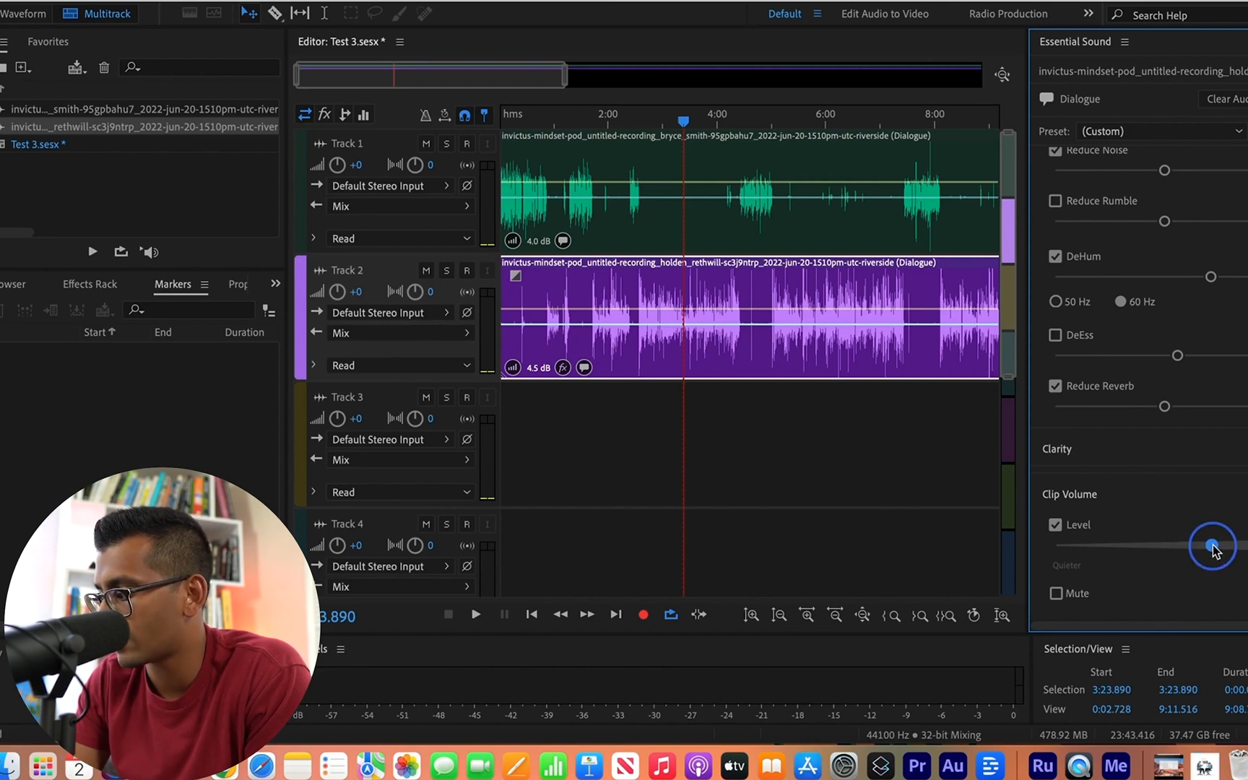
pyautogui.click(475, 614)
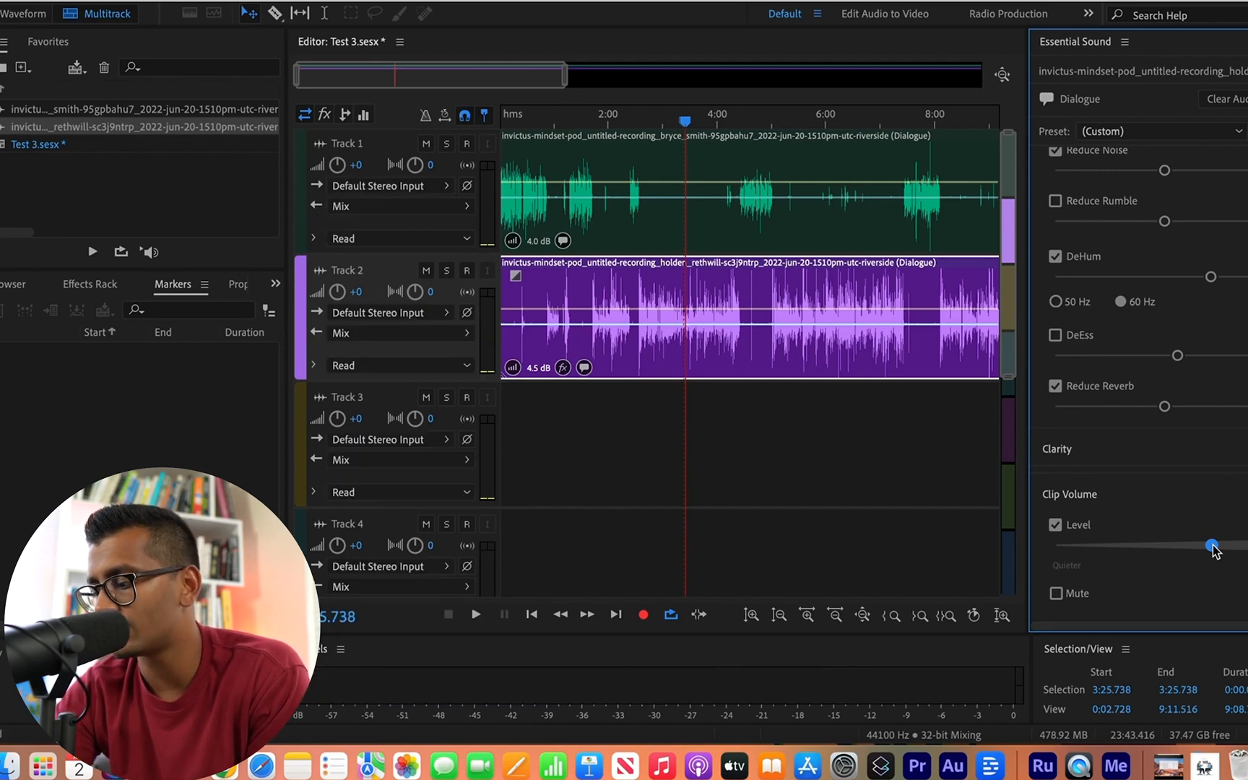
pyautogui.click(475, 613)
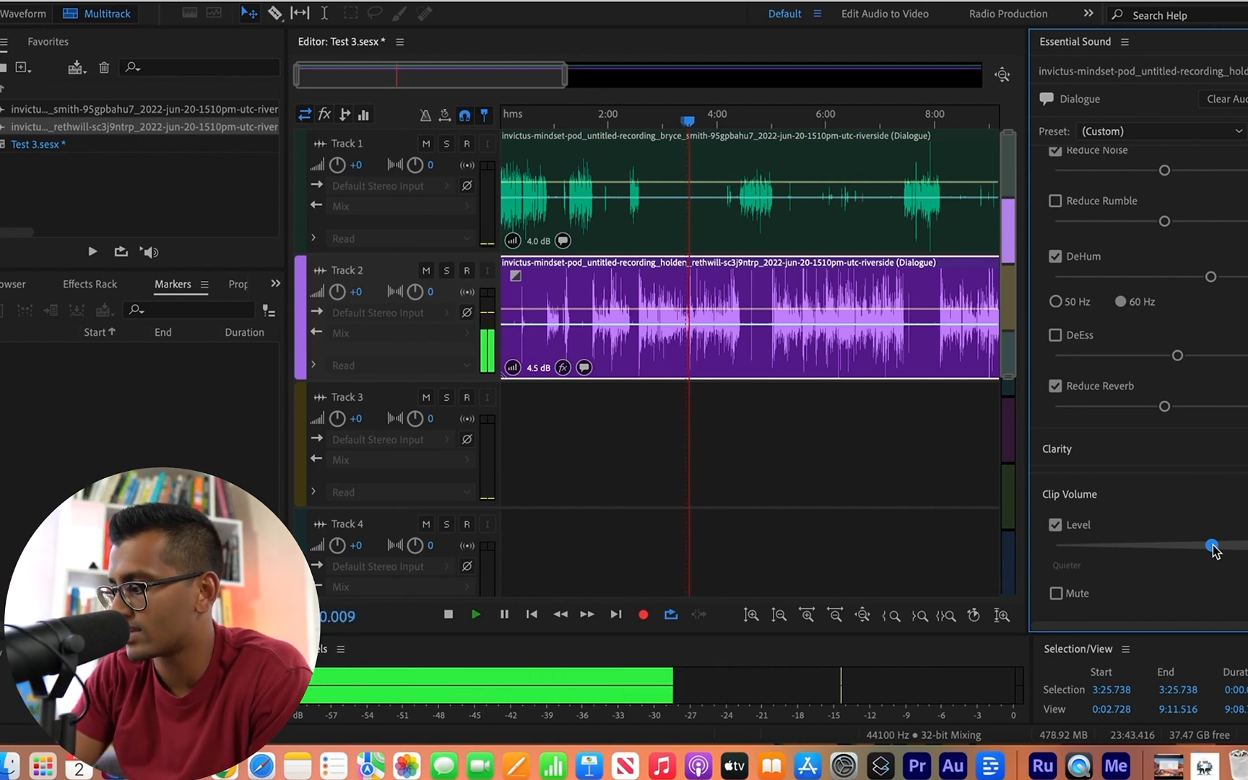
pyautogui.click(475, 614)
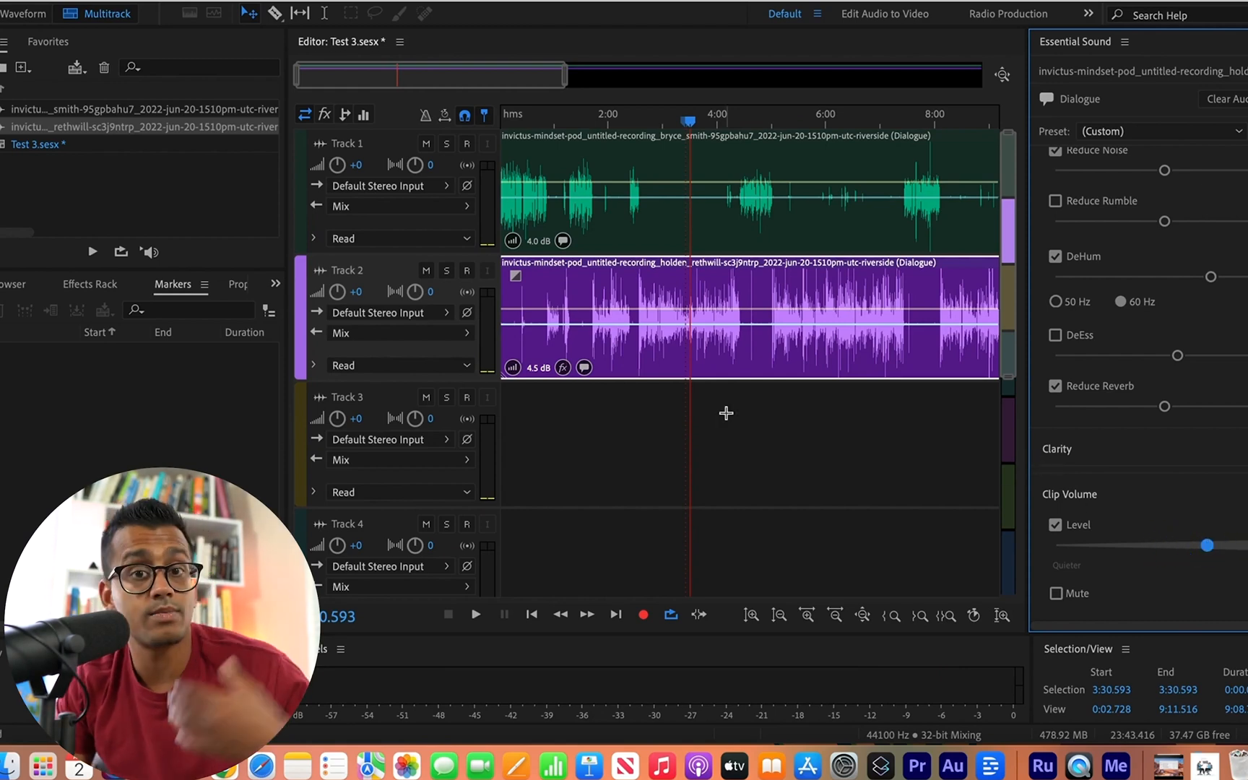
# Zoom out to the full session and deselect all clips on an empty Track 3 area
pyautogui.click(777, 614)
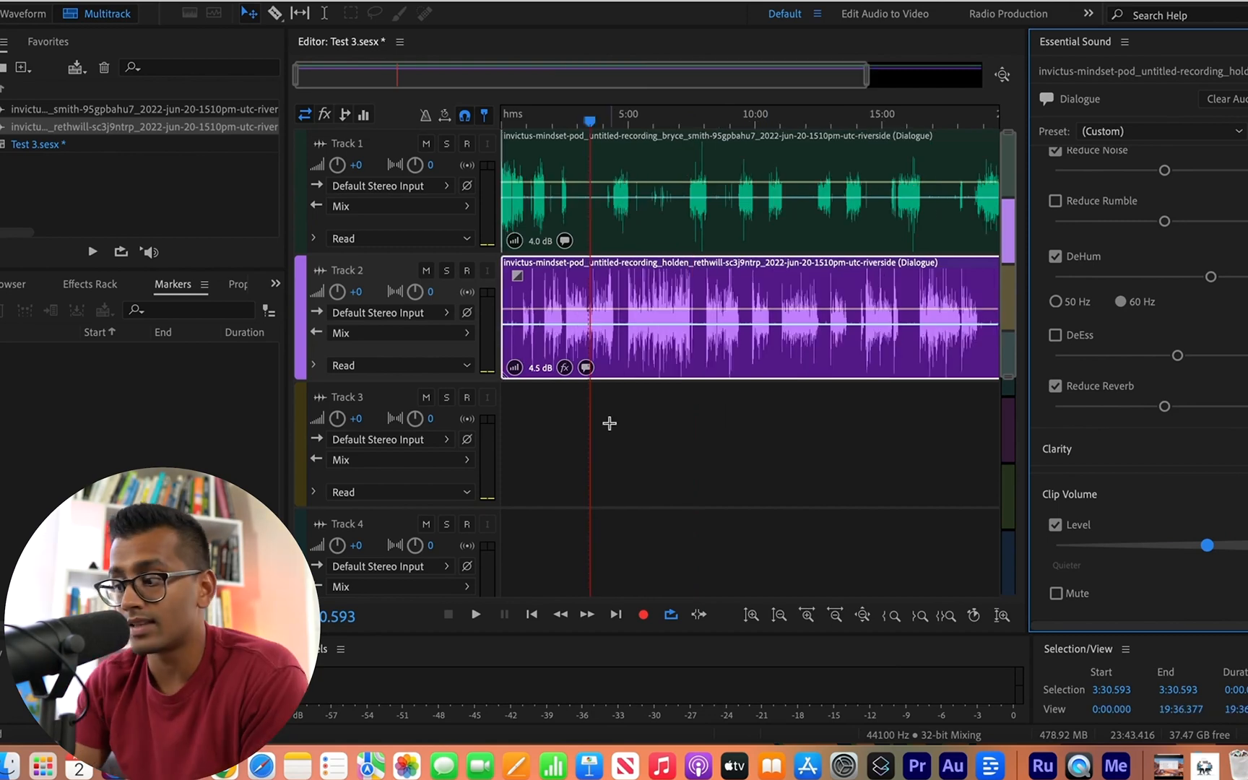
pyautogui.moveTo(385, 422)
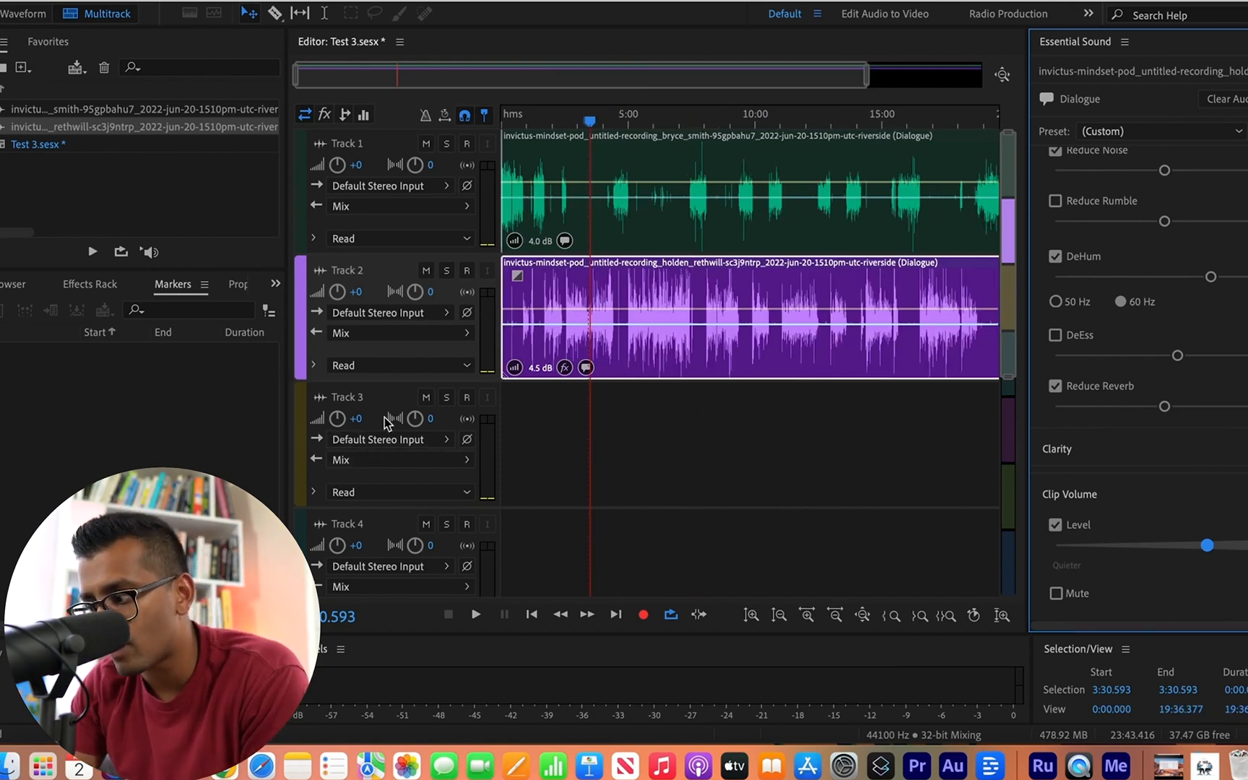
pyautogui.click(612, 465)
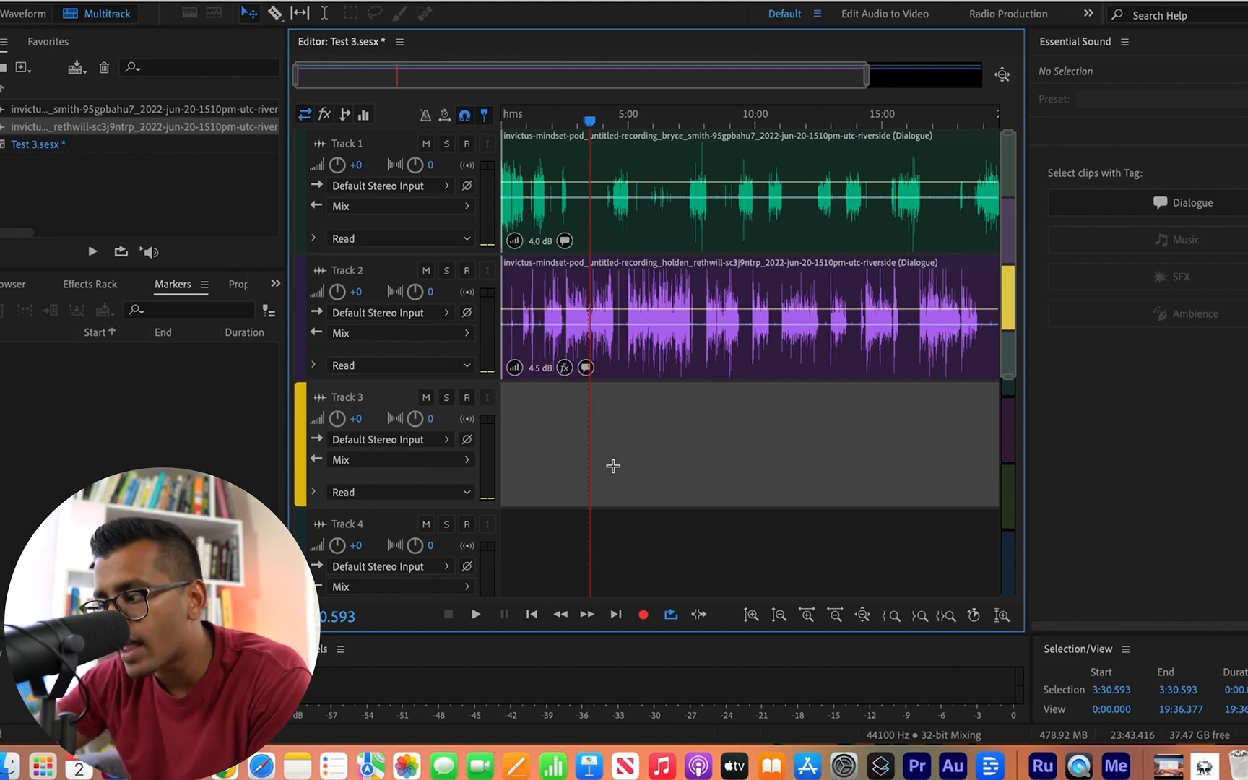
pyautogui.moveTo(648, 223)
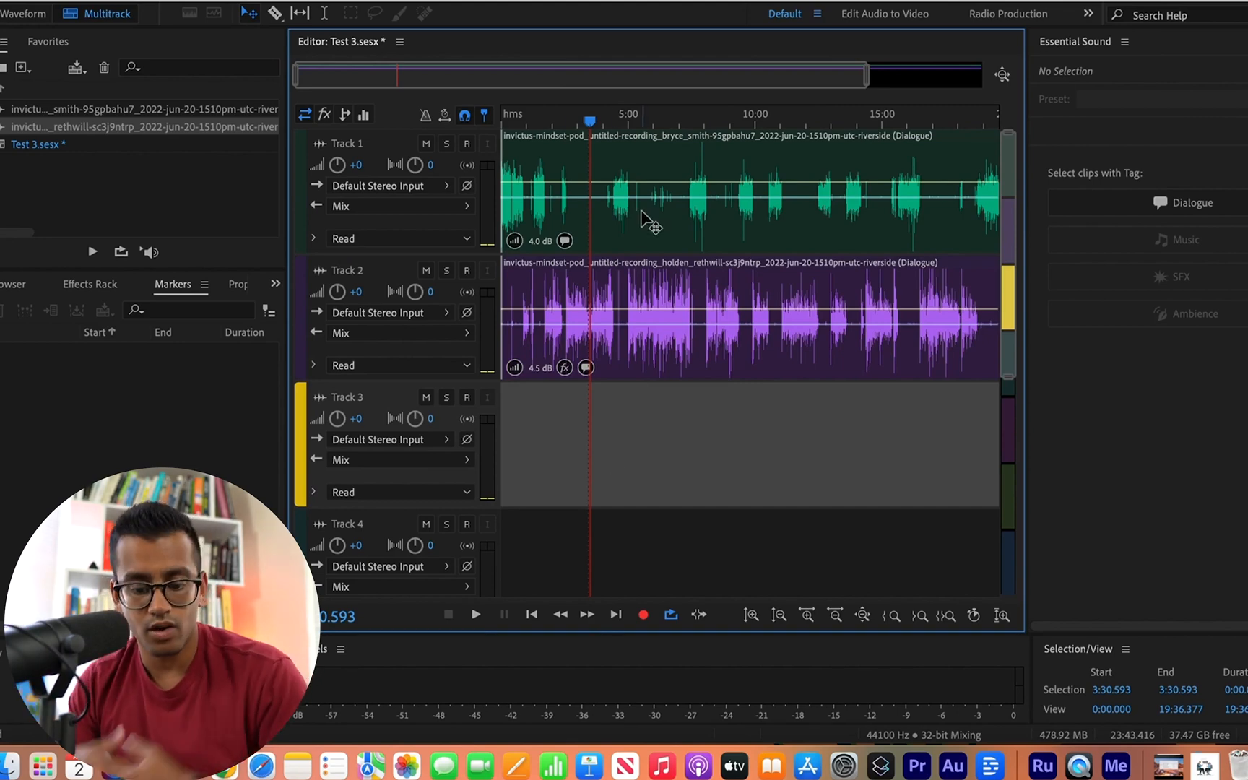
pyautogui.moveTo(747, 192)
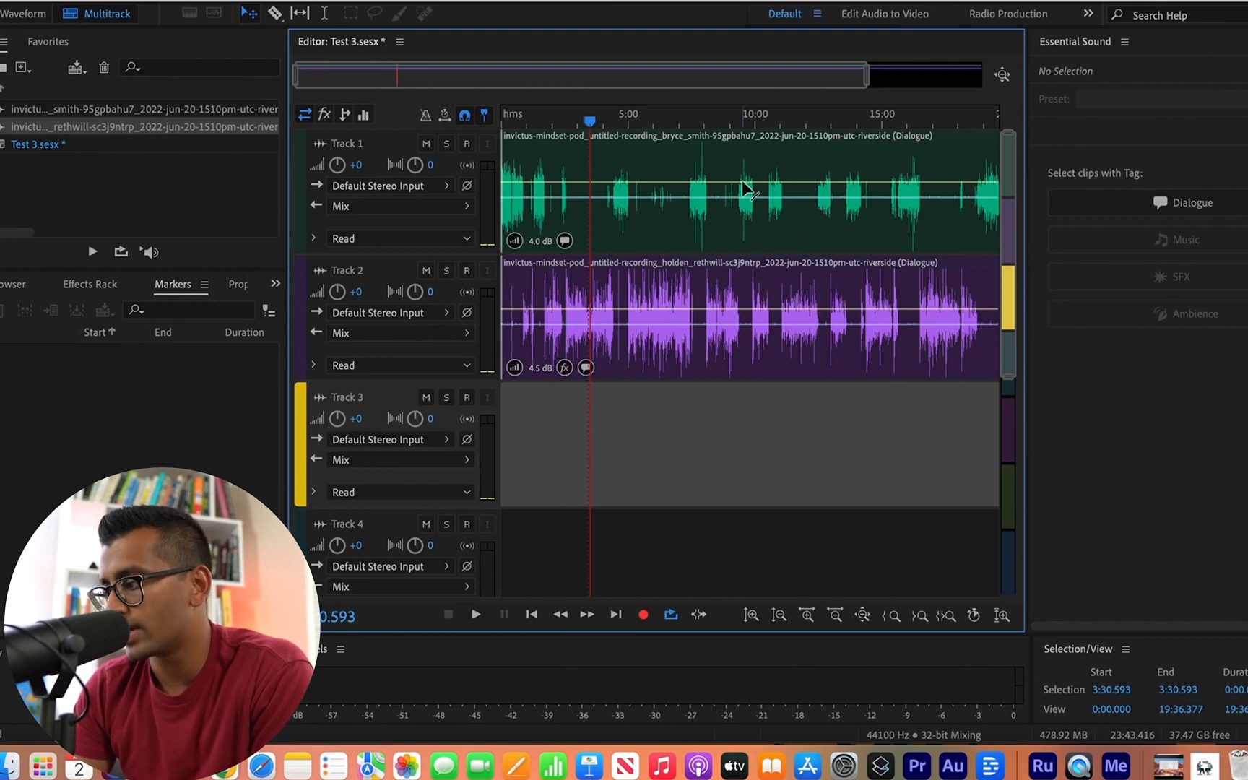